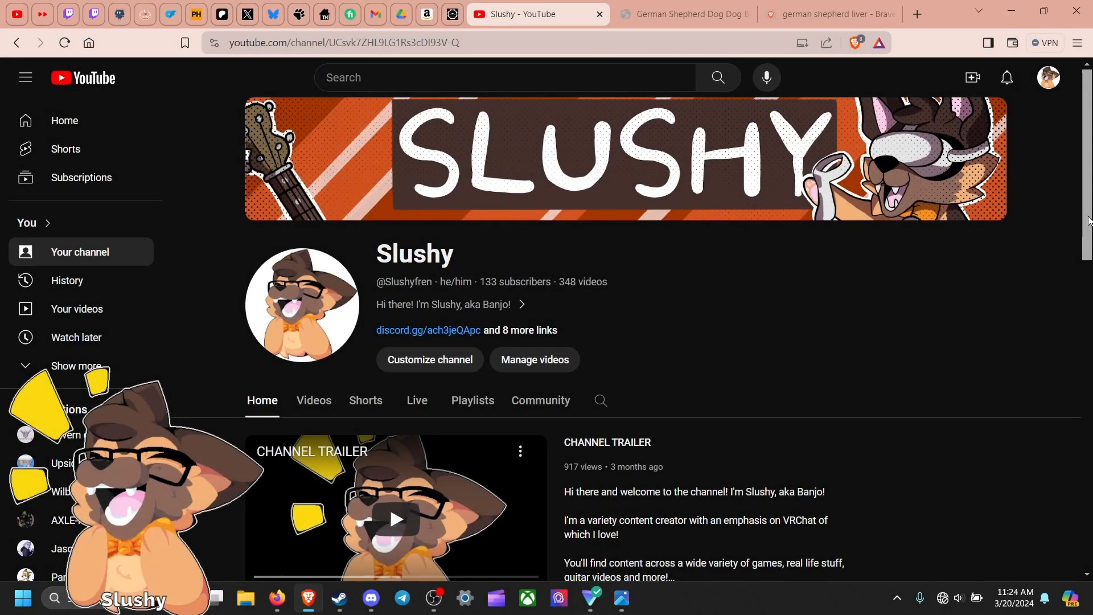
Scroll down through the page currently open before switching tabs
scroll("down", 3)
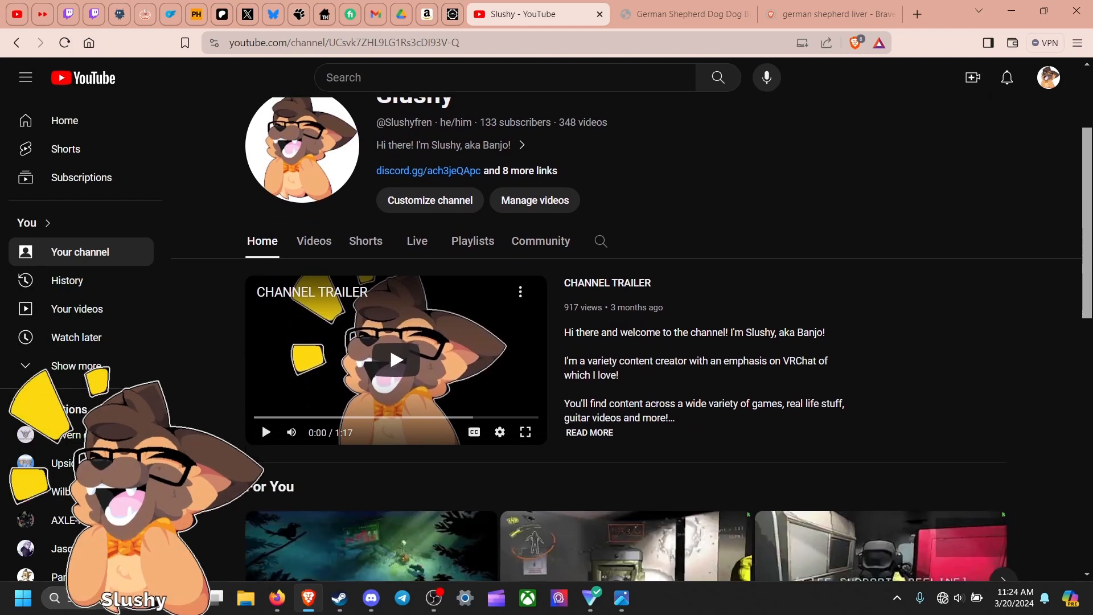
scroll("down", 3)
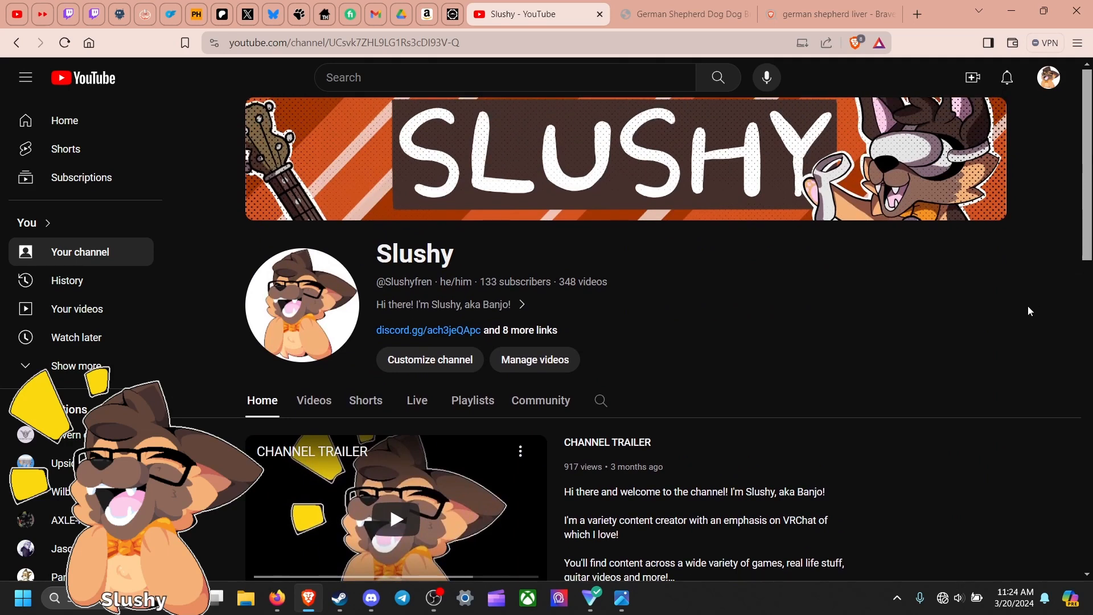
mouse_move(483, 271)
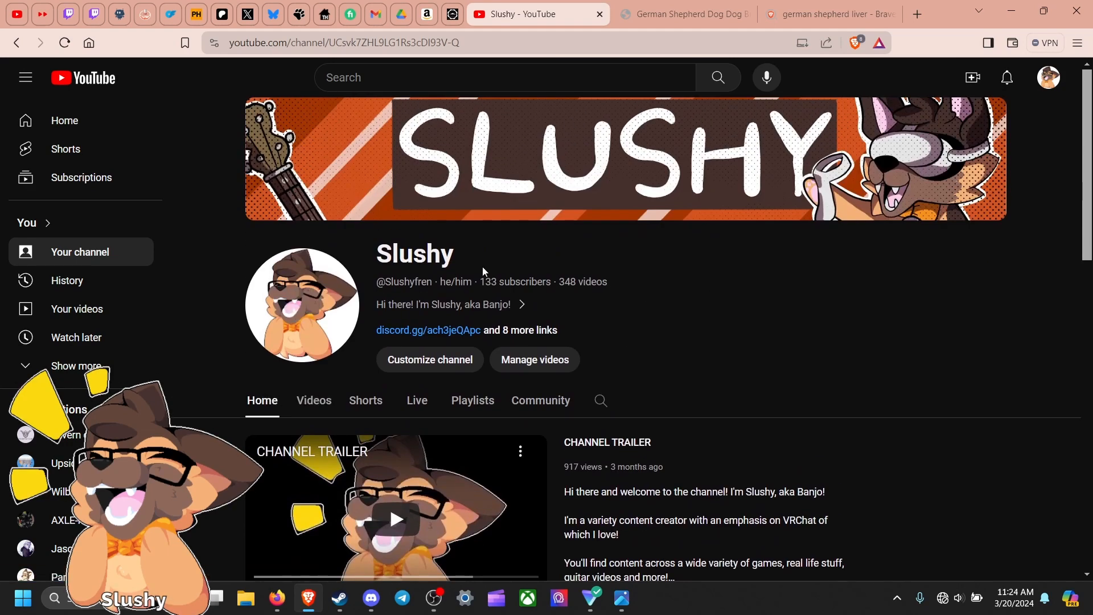
mouse_move(583, 274)
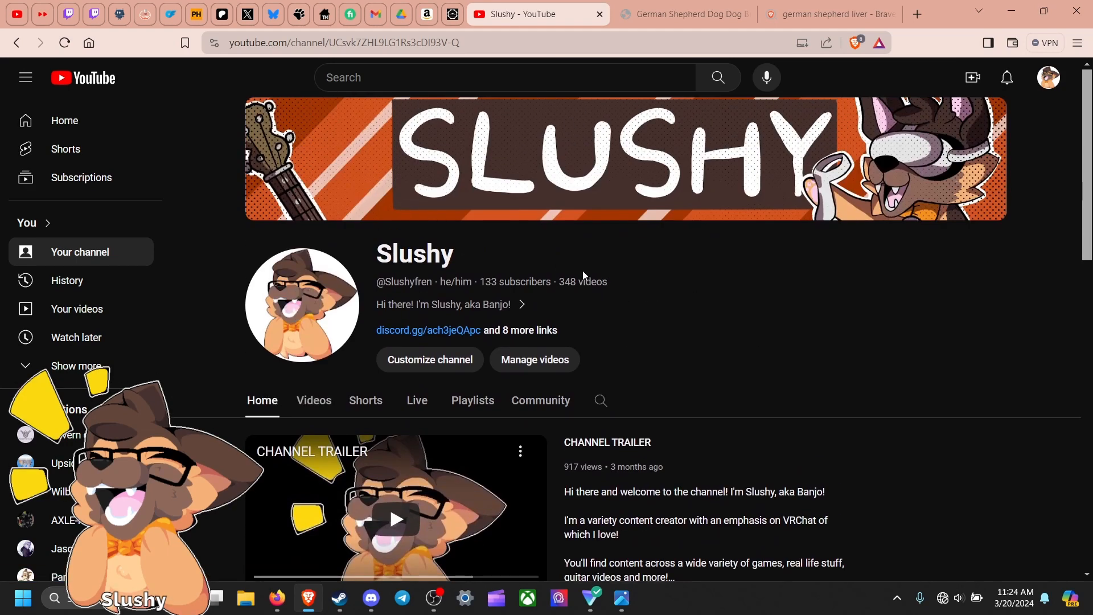
scroll("down", 3)
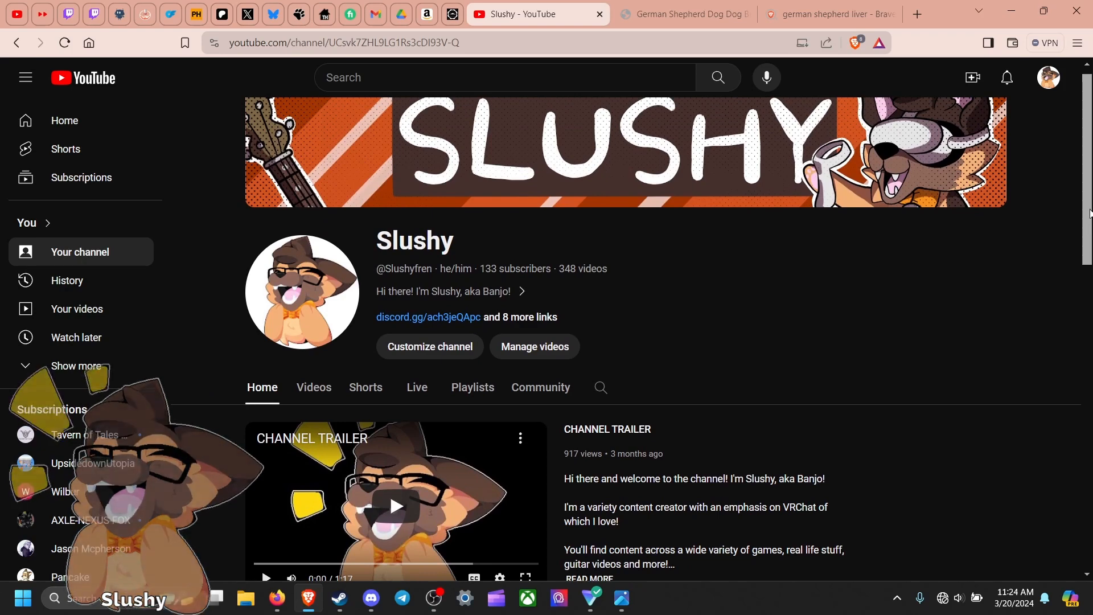
scroll("down", 3)
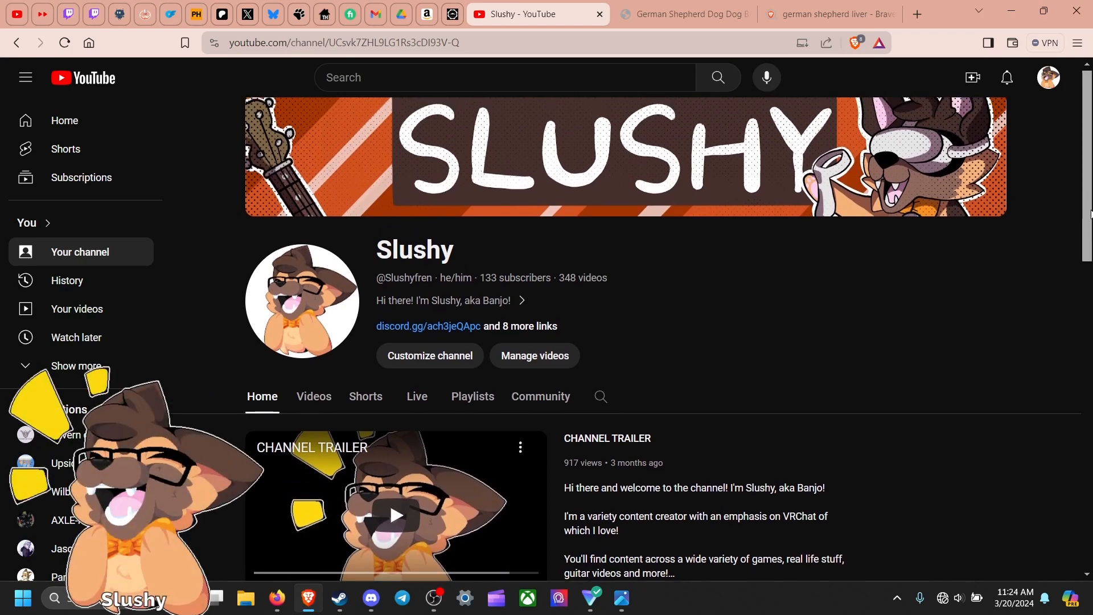
mouse_move(692, 306)
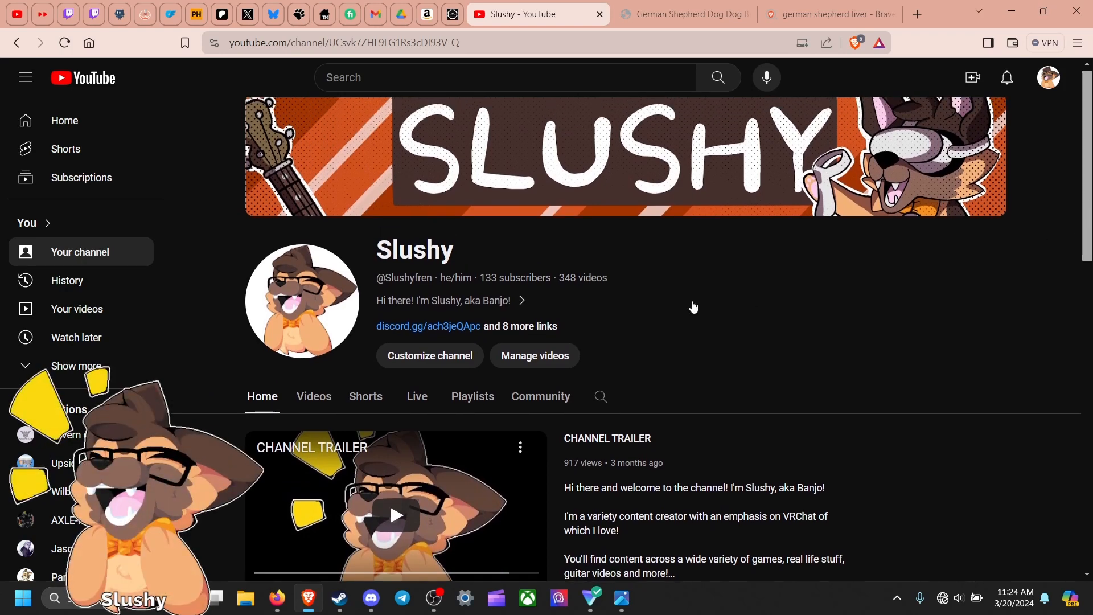
mouse_move(711, 311)
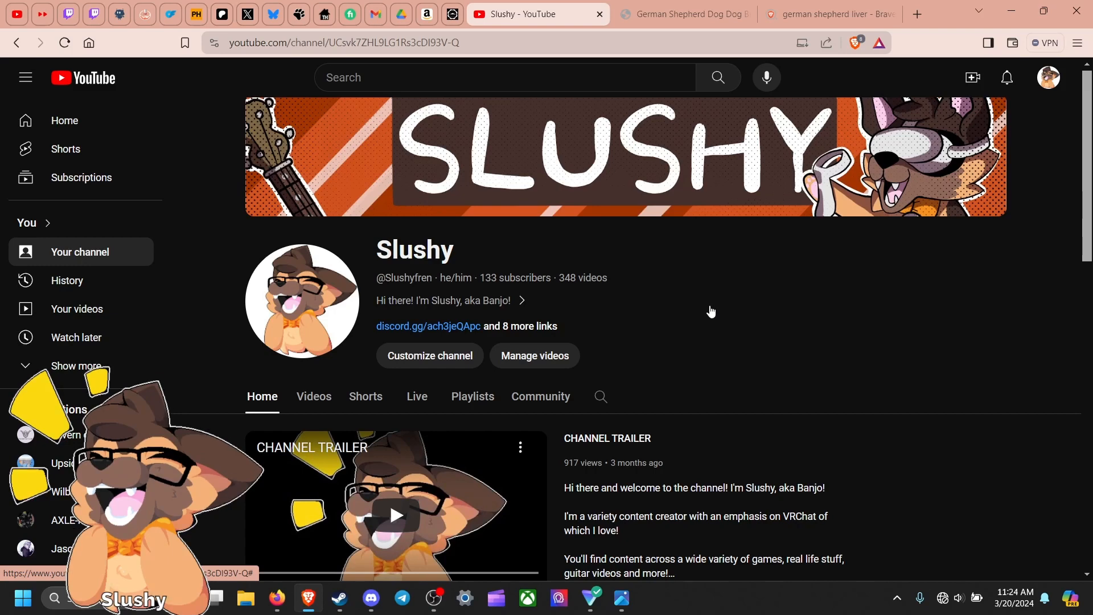
mouse_move(699, 186)
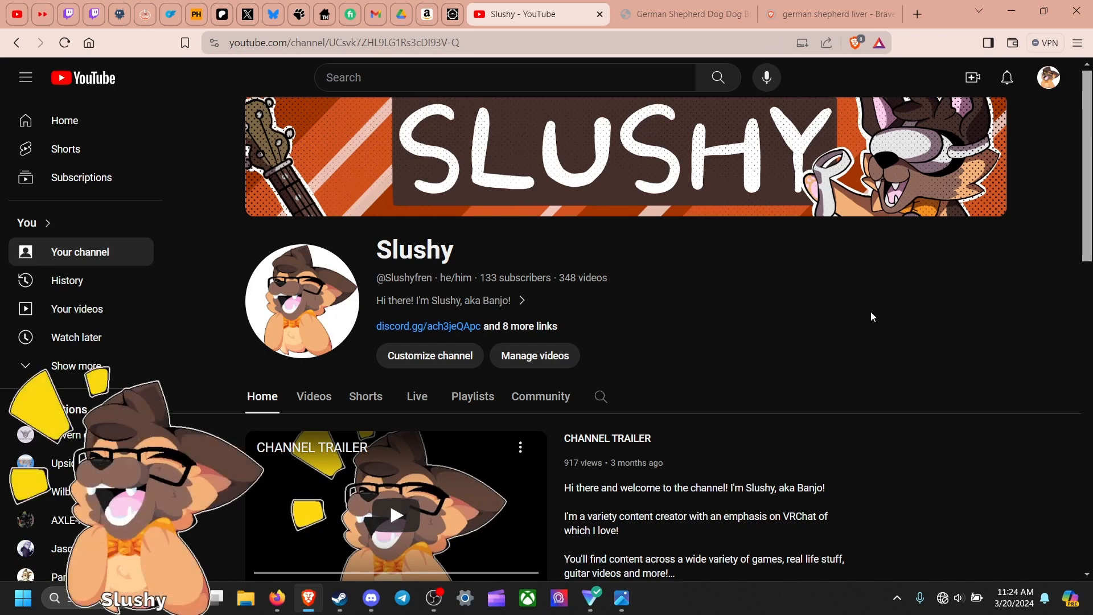
Switch to the AKC German Shepherd Dog tab and settle near the top of the page
left_click(682, 13)
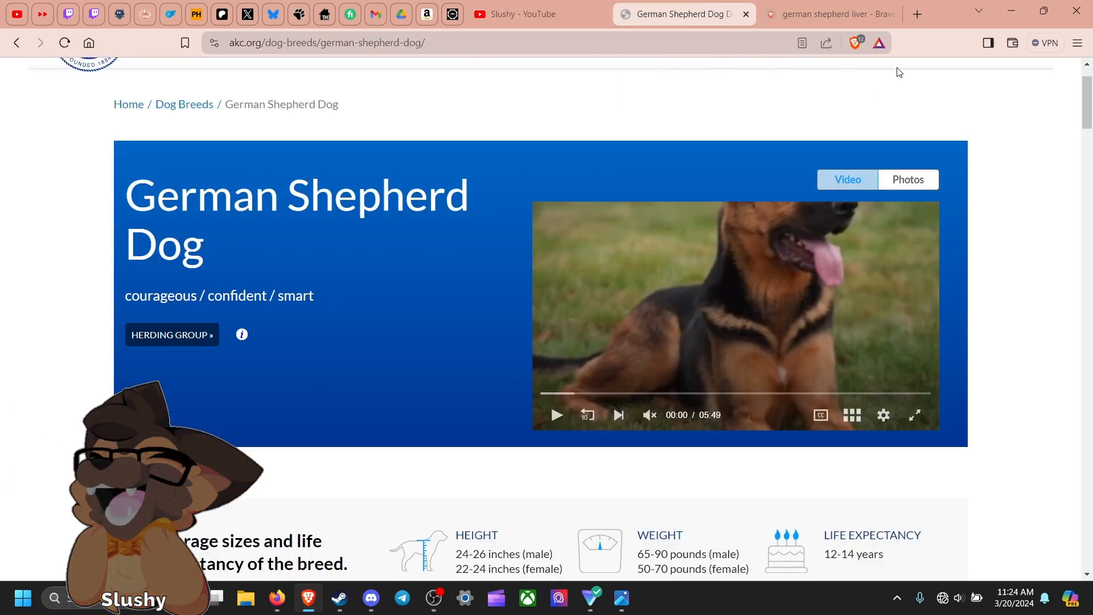
scroll("up", 3)
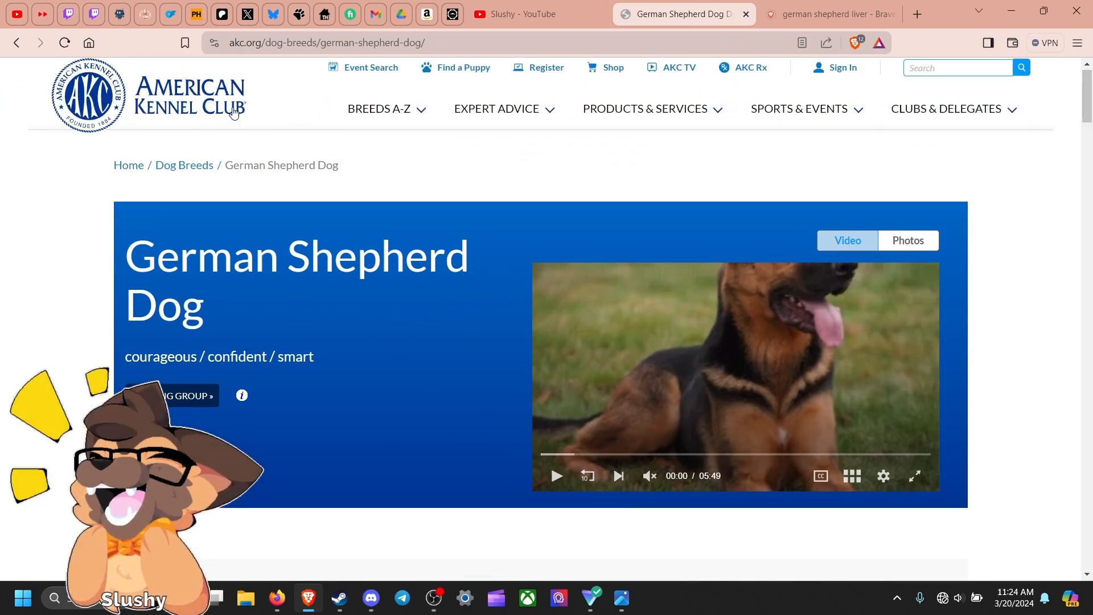
scroll("down", 3)
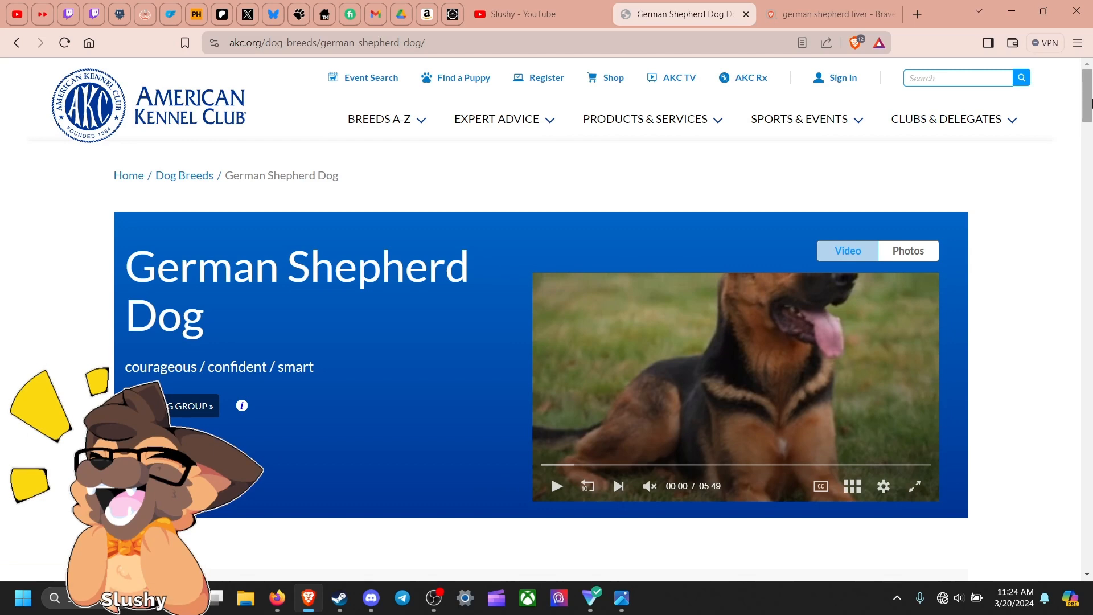
Bring up the Ref Sheet.png character reference image in Microsoft Photos
left_click(620, 598)
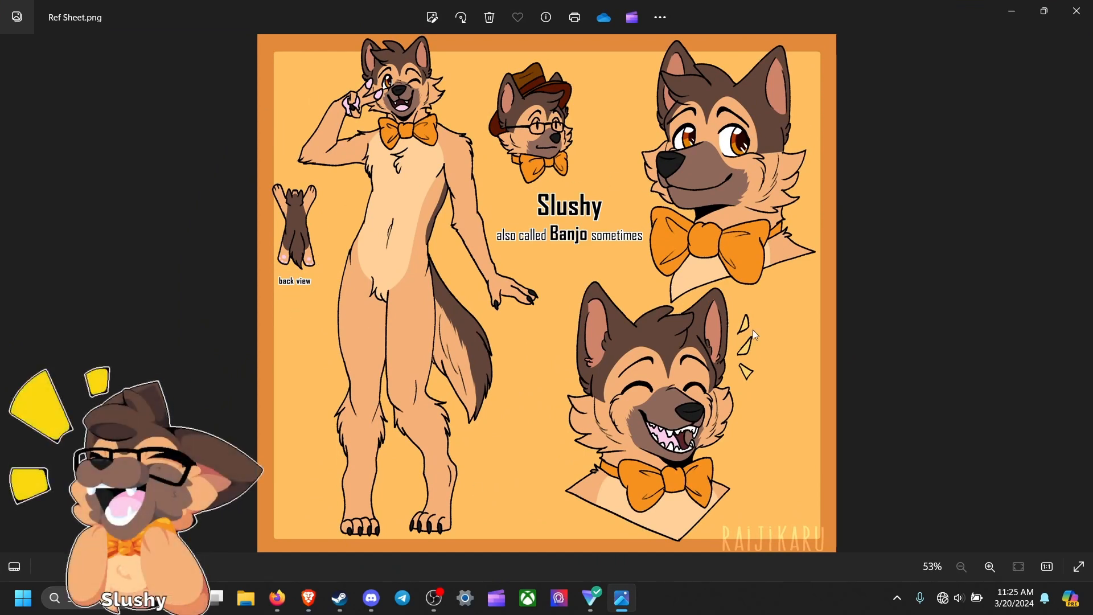
mouse_move(630, 453)
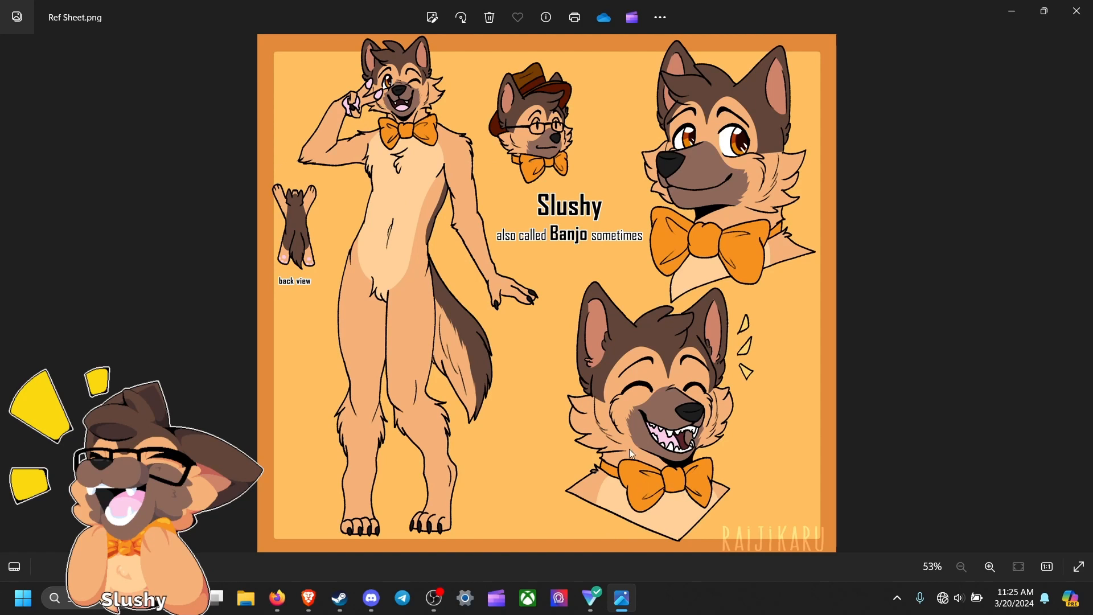
mouse_move(464, 228)
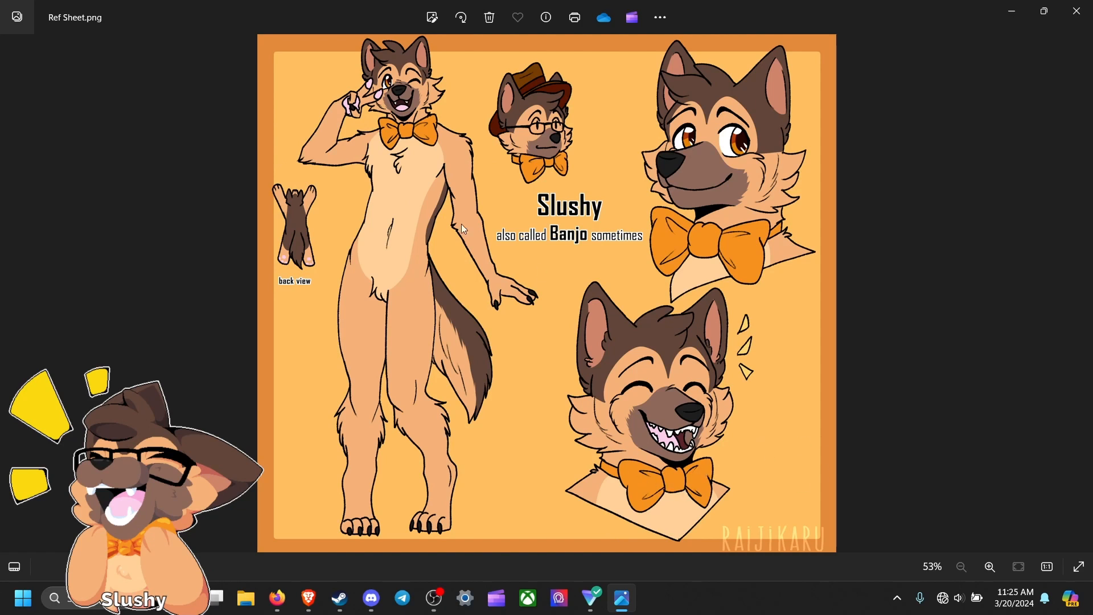
mouse_move(584, 246)
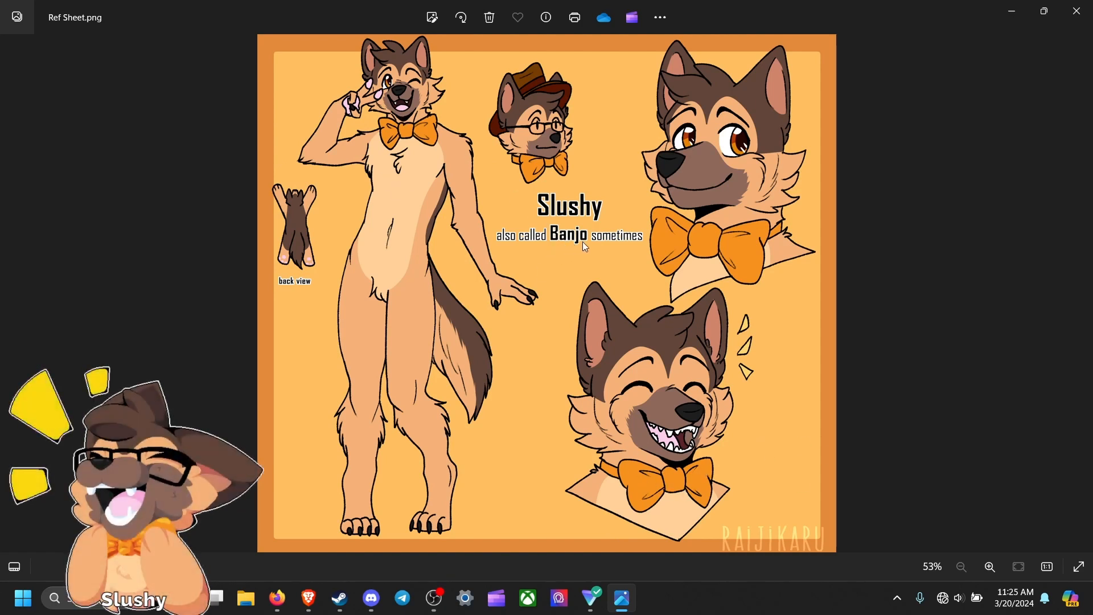
mouse_move(554, 247)
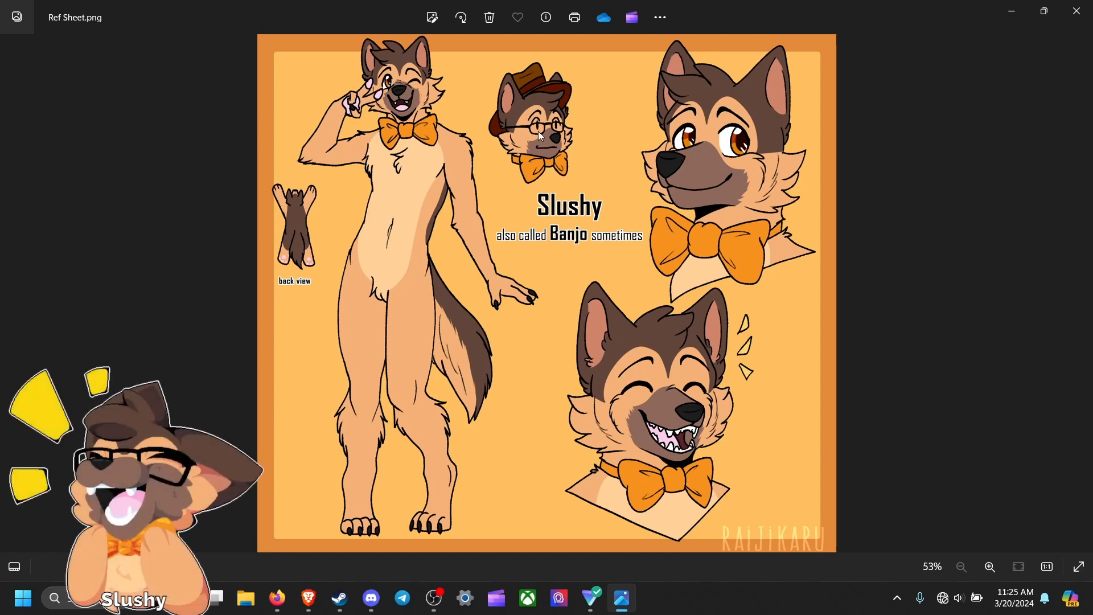
mouse_move(779, 73)
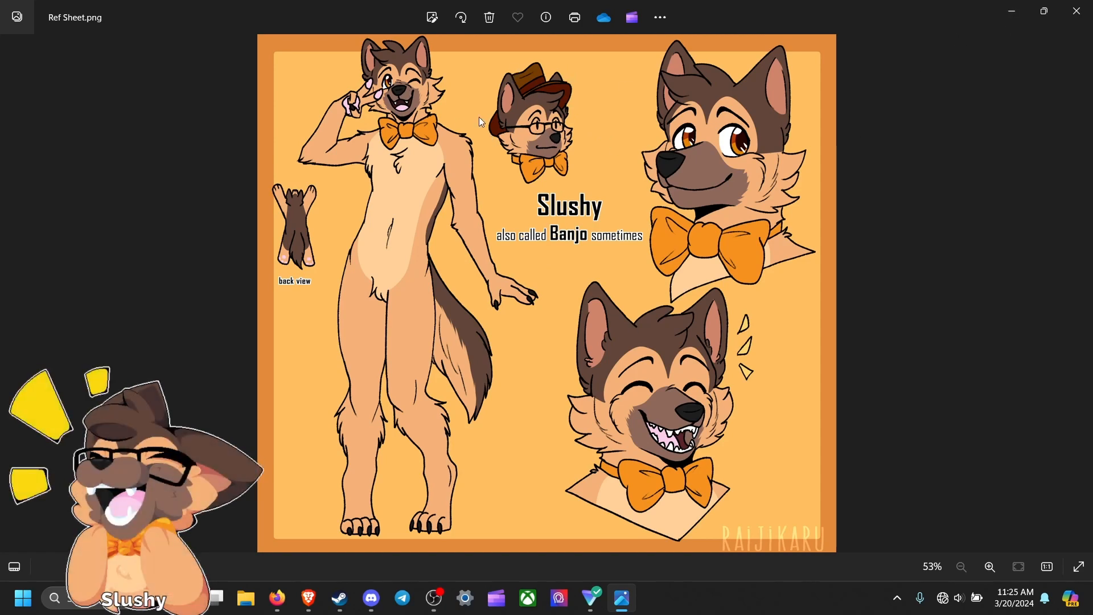
mouse_move(689, 118)
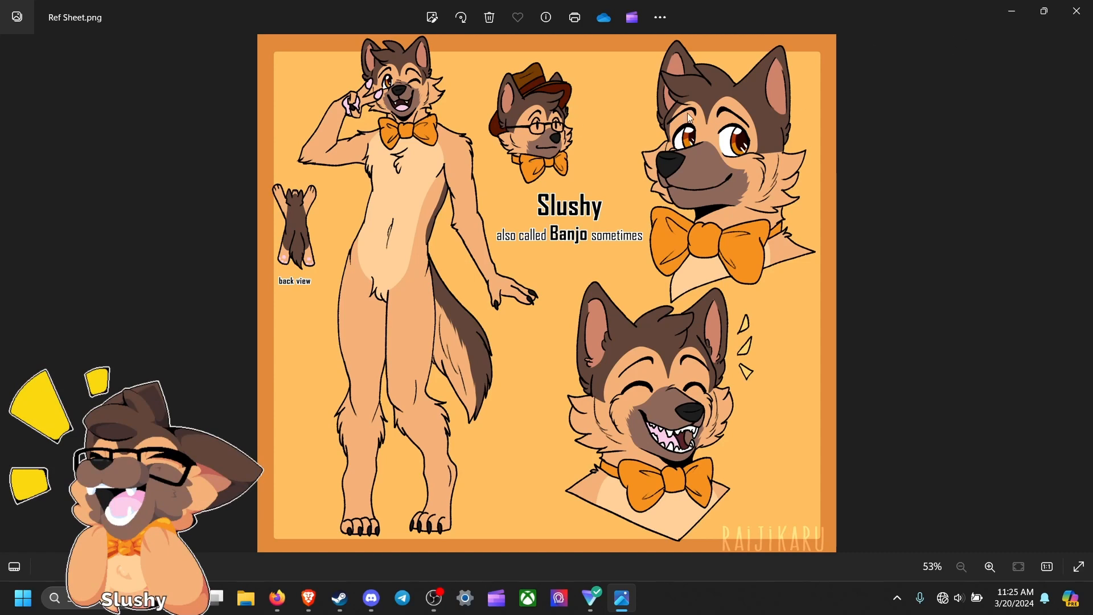
mouse_move(565, 110)
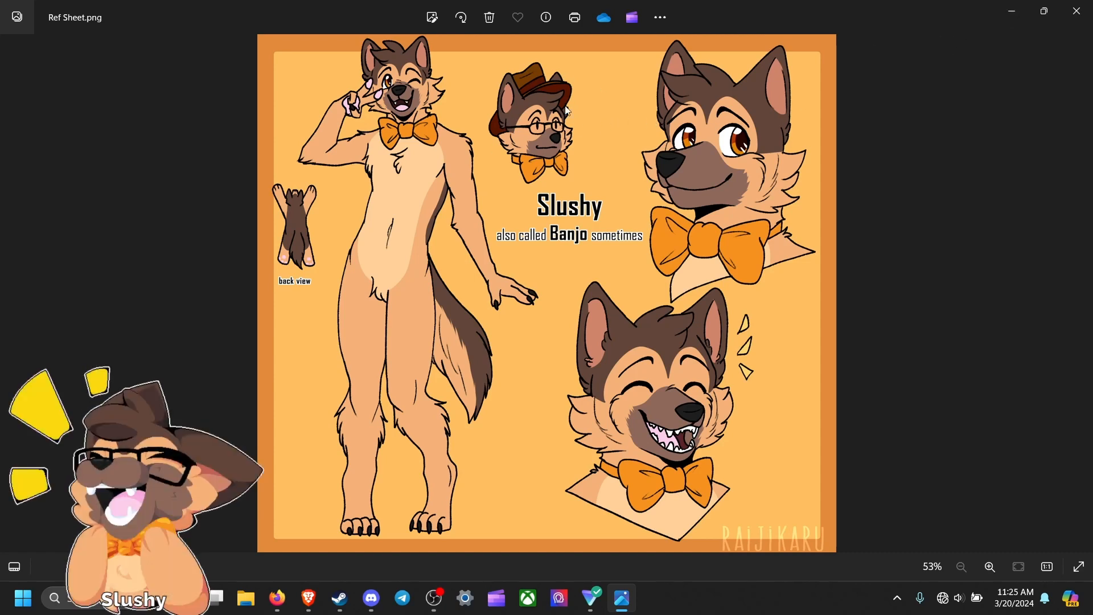
mouse_move(558, 351)
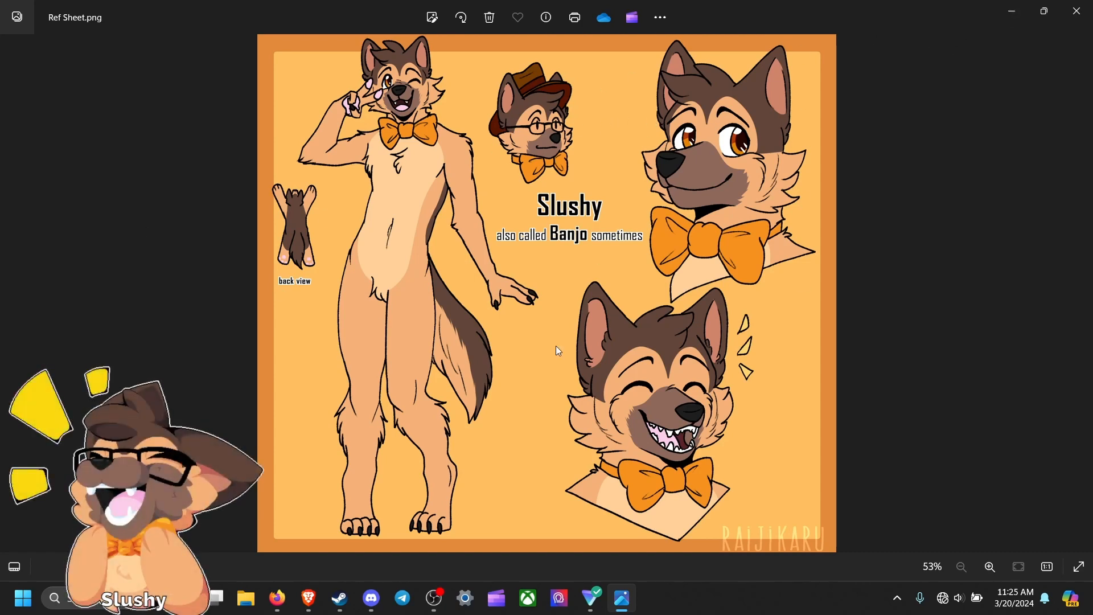
mouse_move(751, 127)
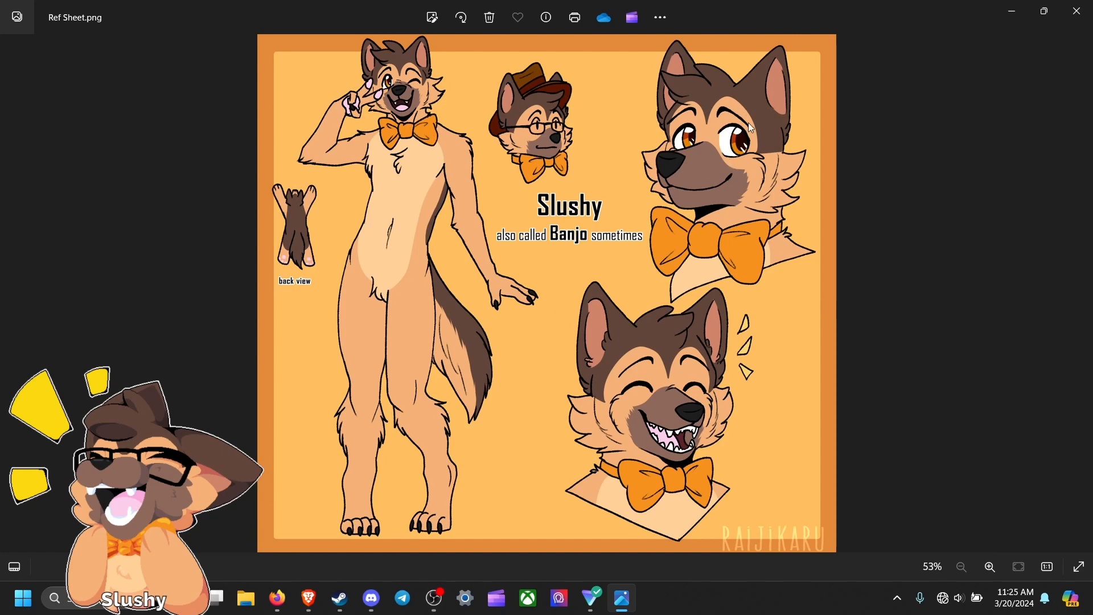
mouse_move(680, 172)
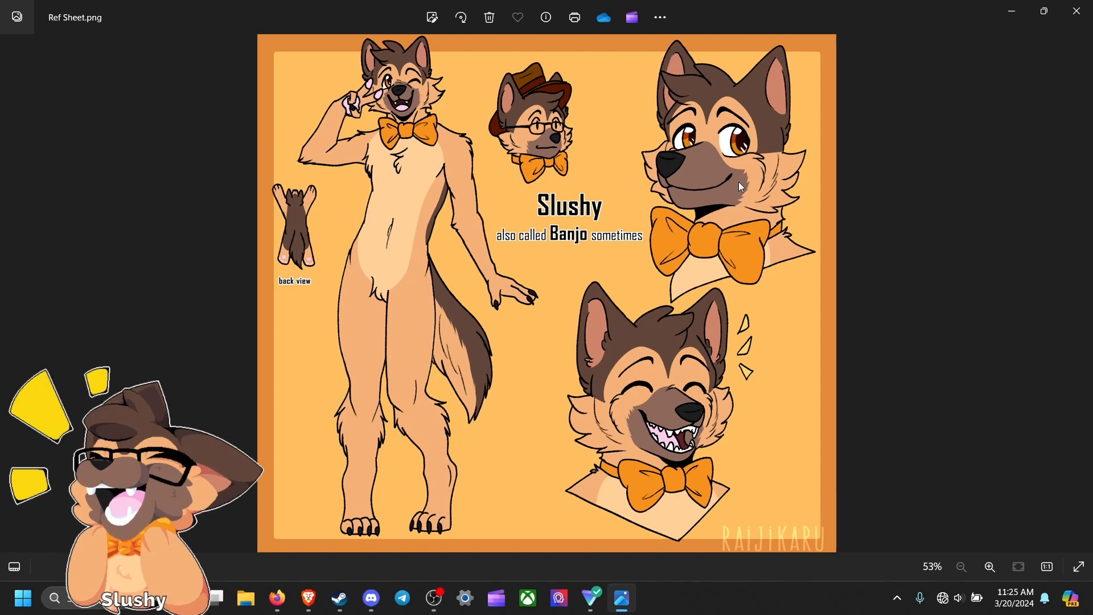
mouse_move(752, 96)
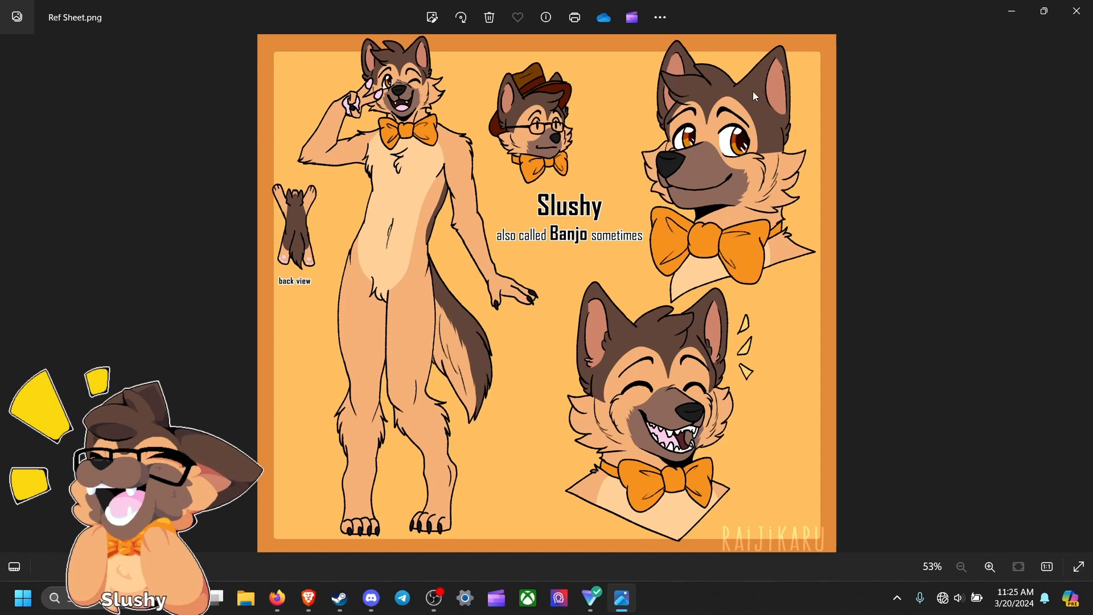
Return to the German Shepherd page and scroll down to the Breed Traits & Characteristics section
left_click(309, 598)
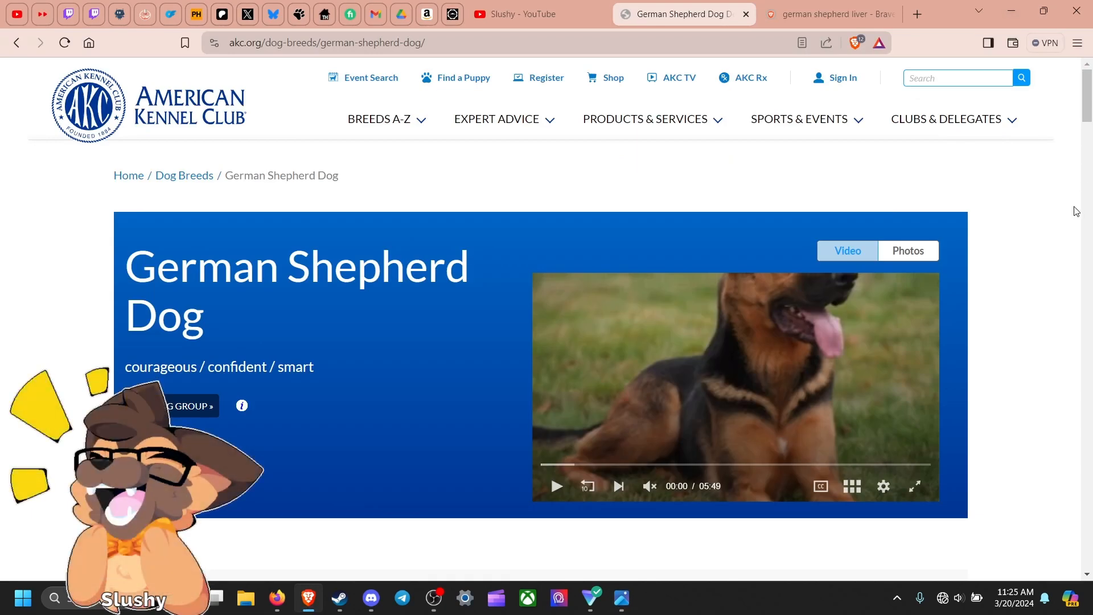
scroll("down", 3)
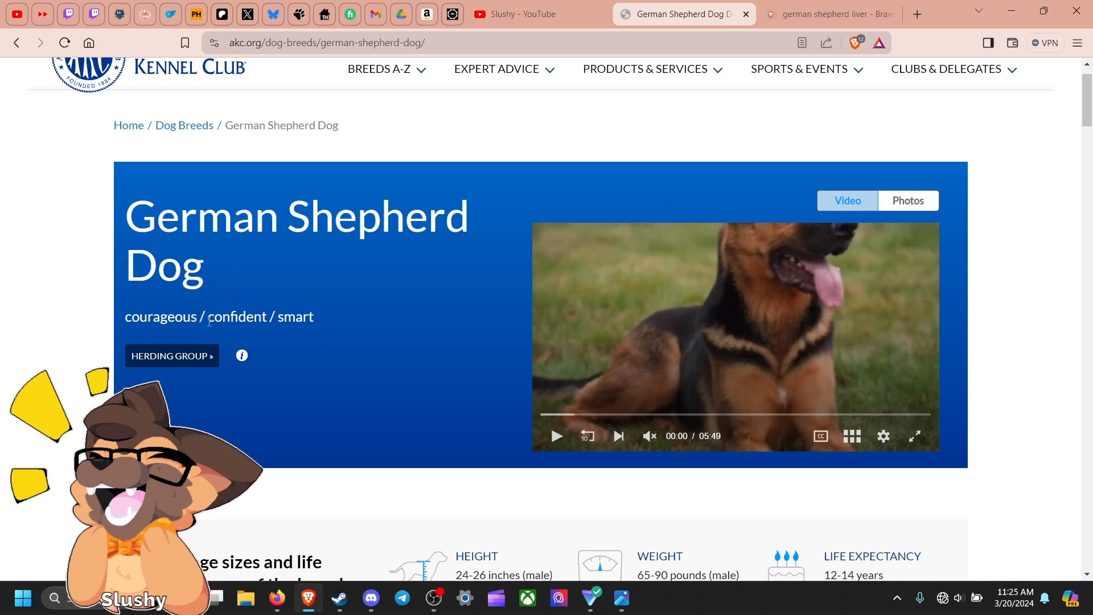
scroll("down", 3)
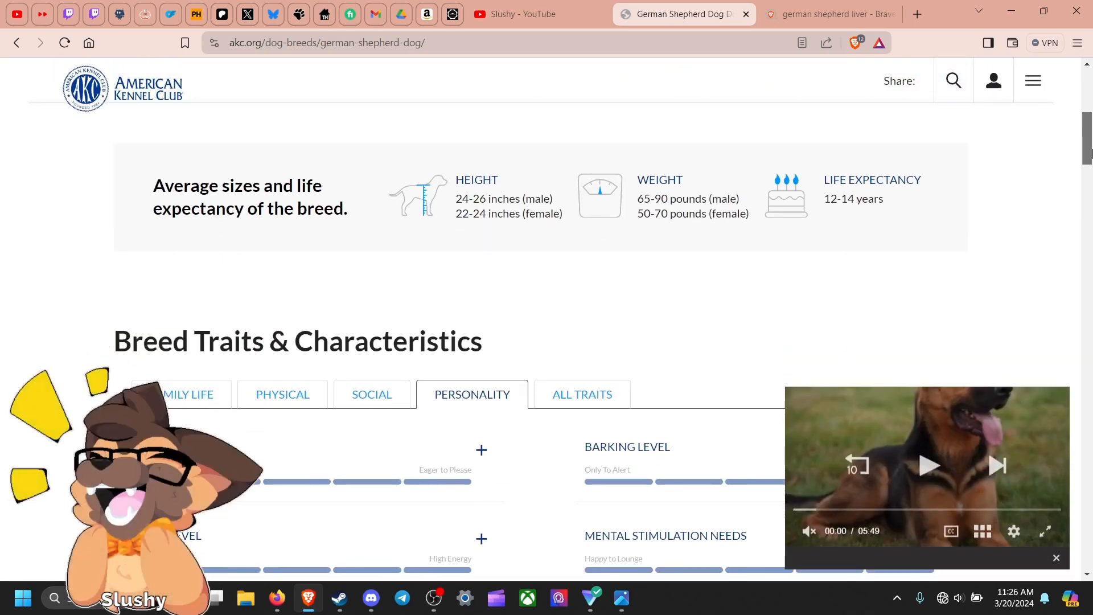
scroll("down", 3)
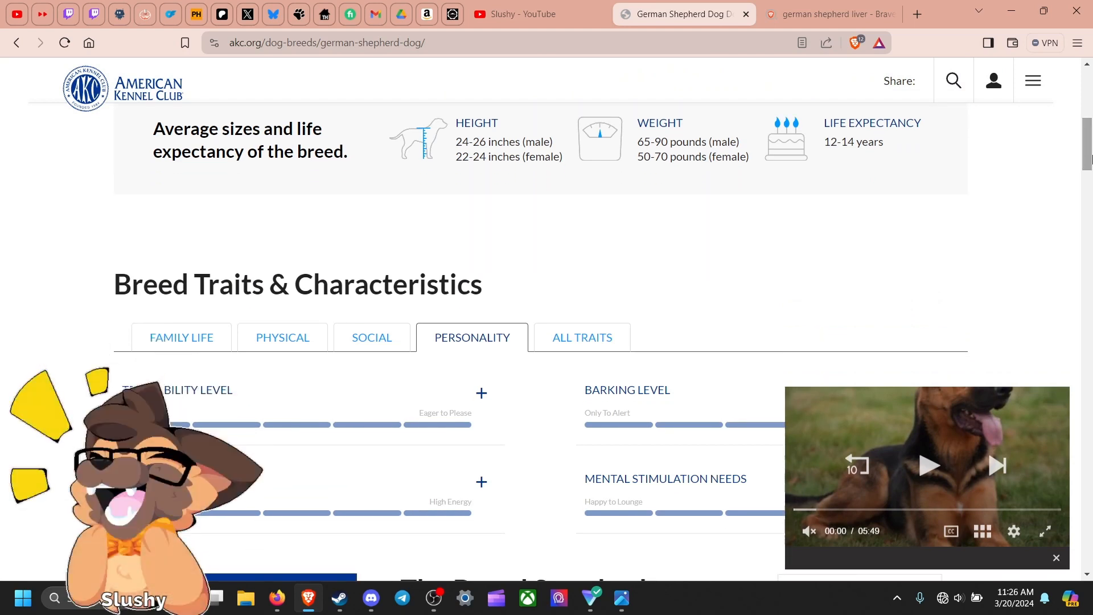
scroll("down", 3)
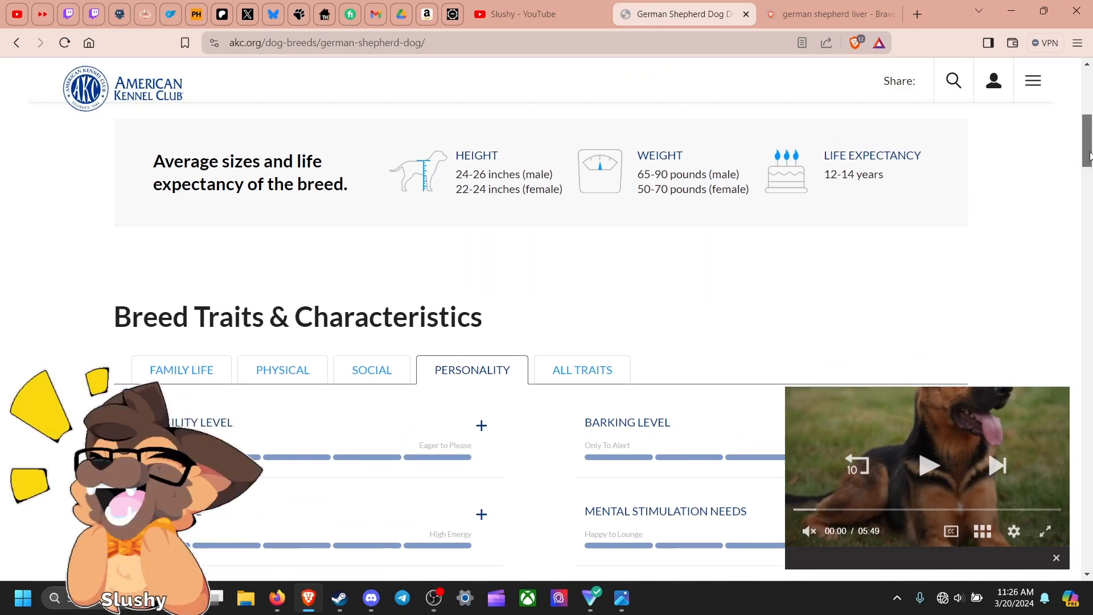
scroll("down", 3)
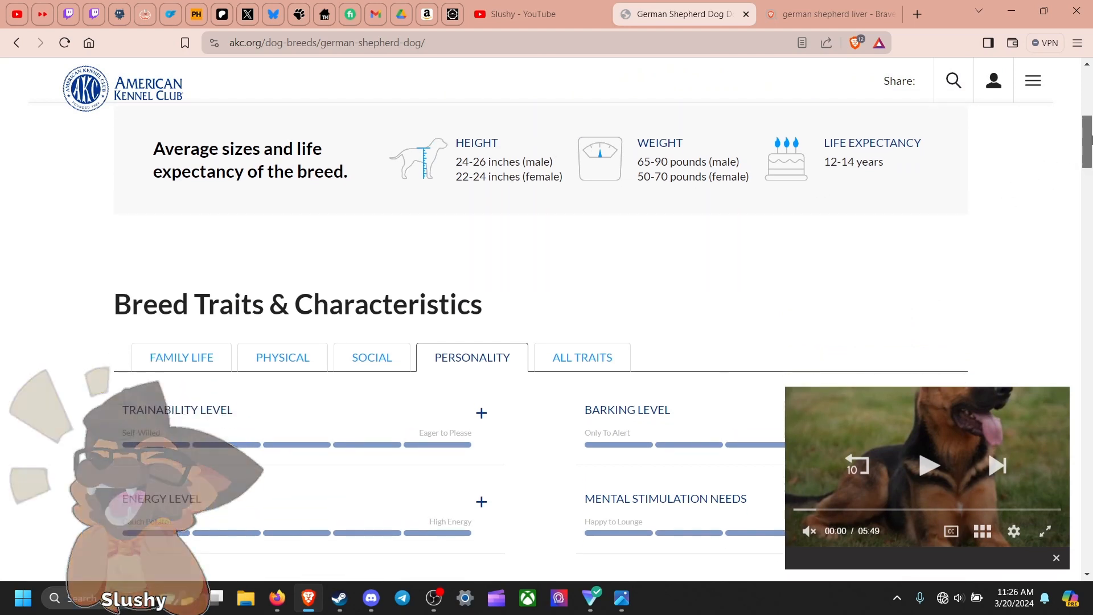
scroll("down", 3)
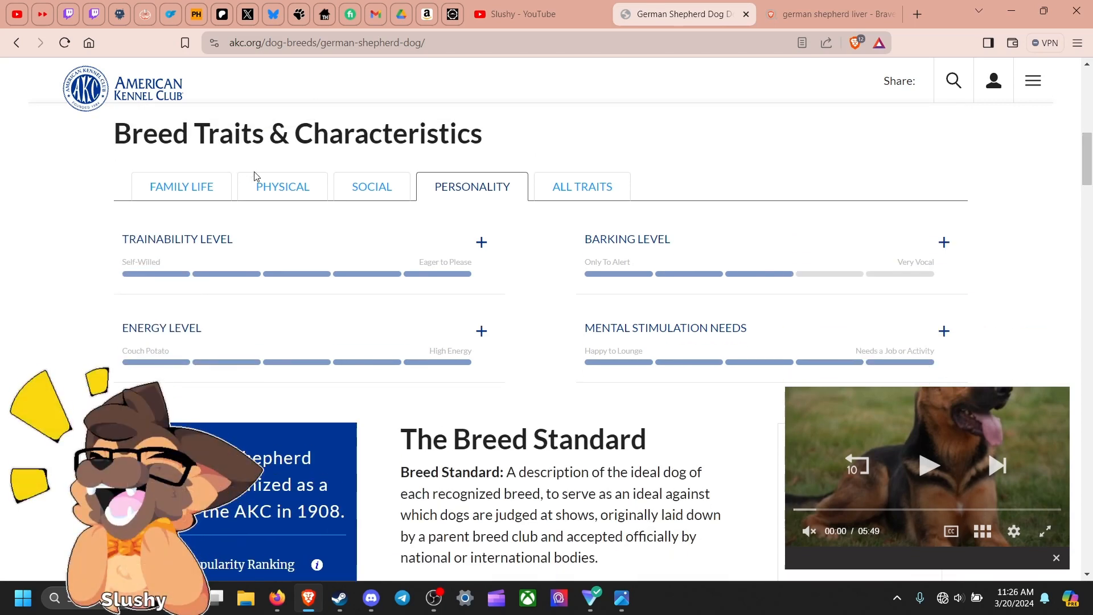
mouse_move(680, 227)
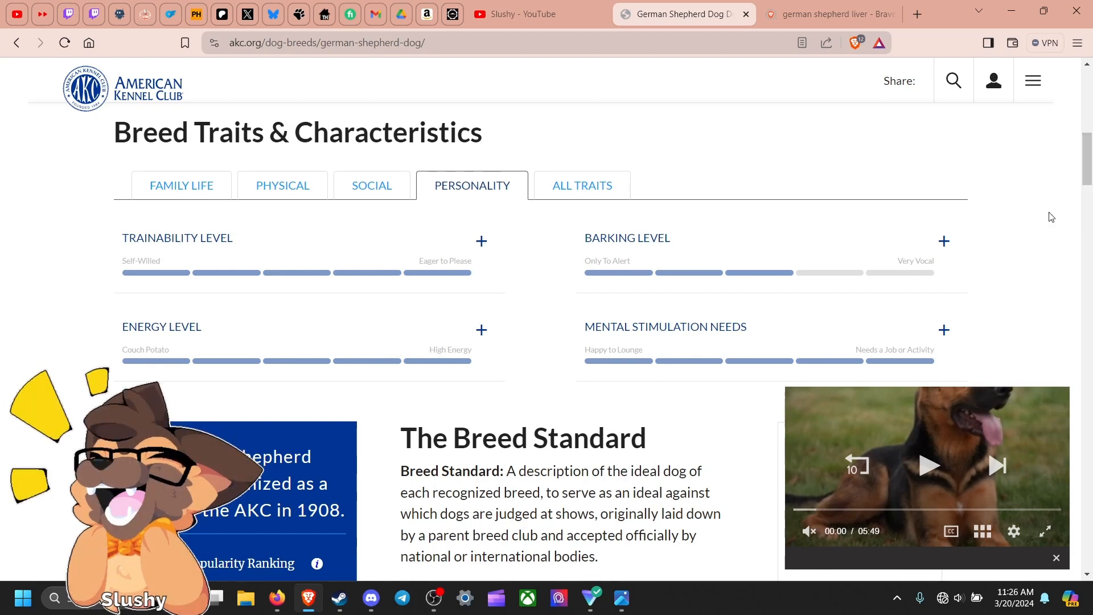
mouse_move(752, 276)
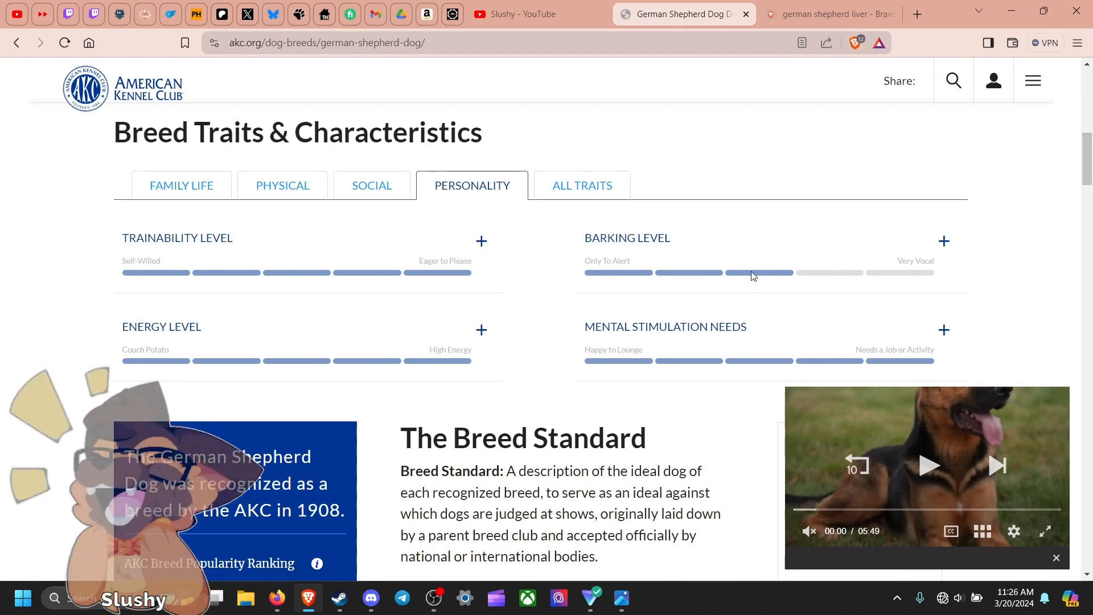
Read through the Personality trait ratings and continue into the Breed Standard section
scroll("down", 3)
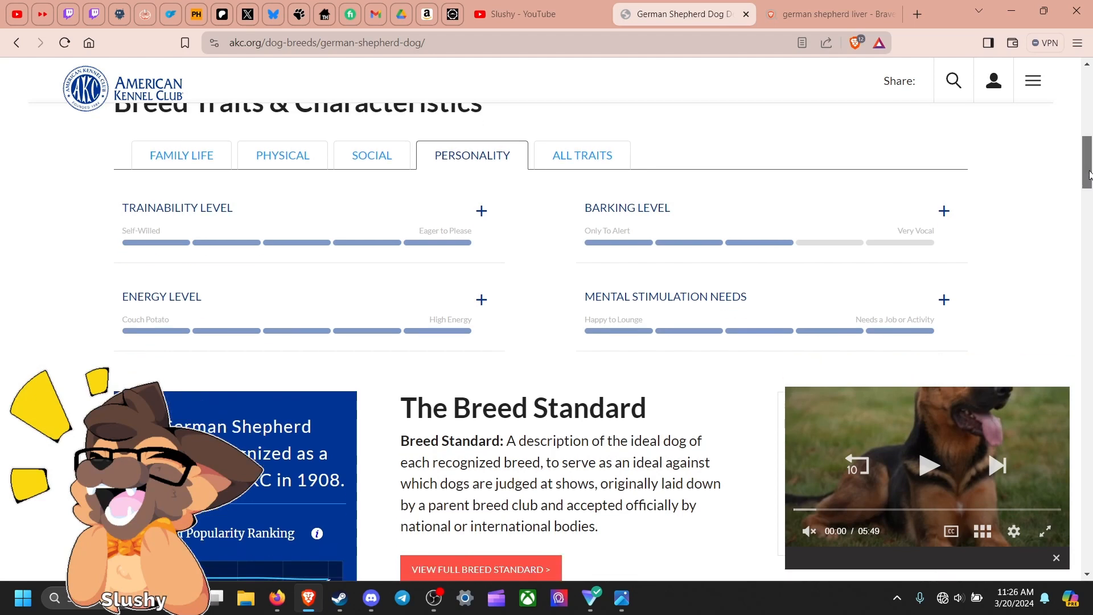
scroll("down", 3)
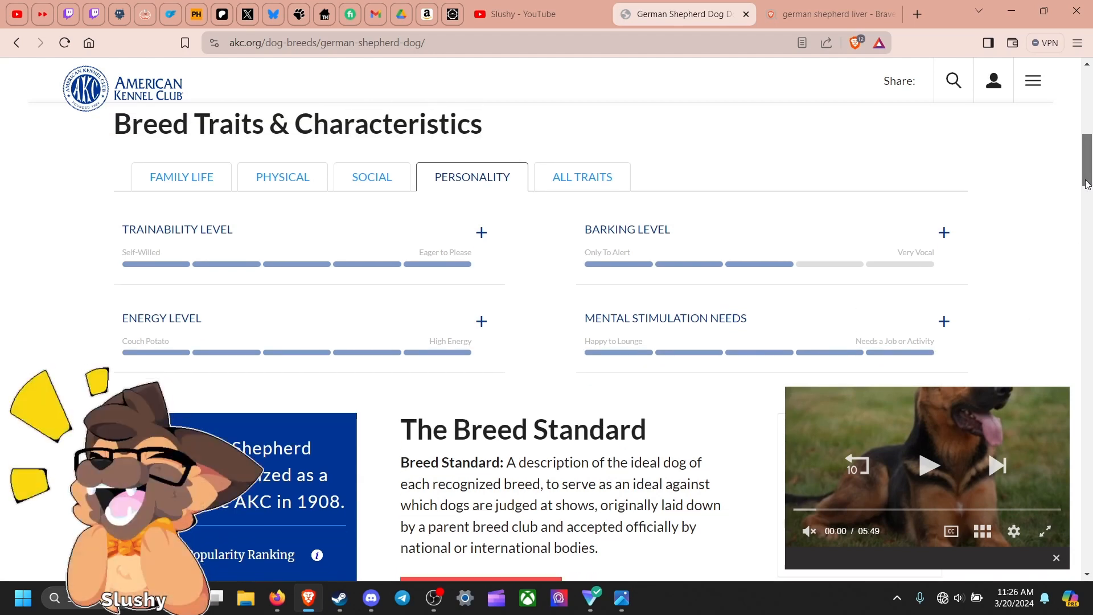
scroll("down", 3)
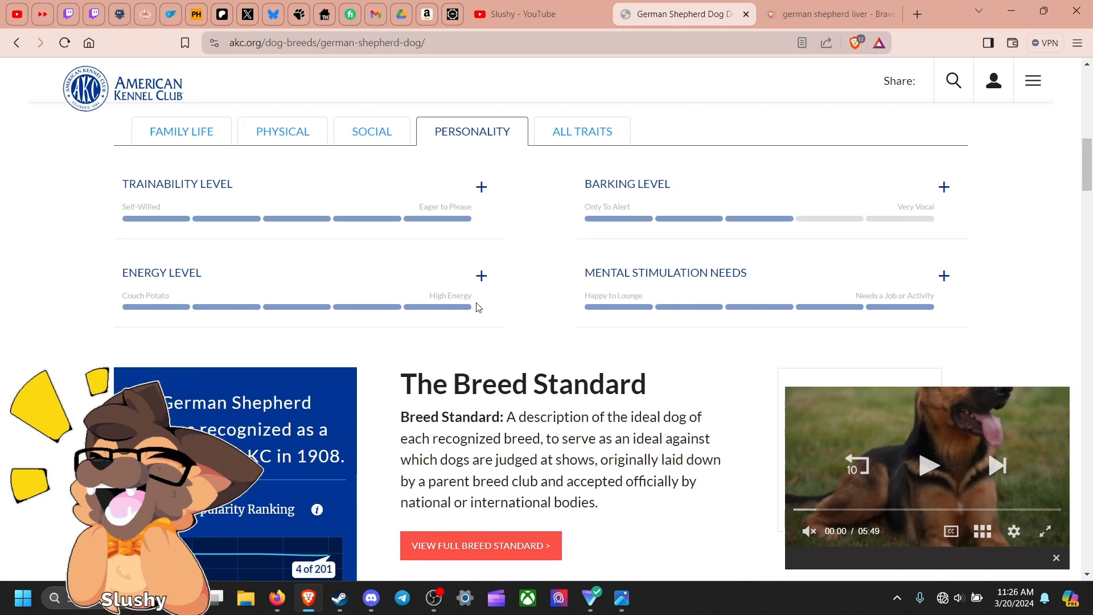
mouse_move(468, 307)
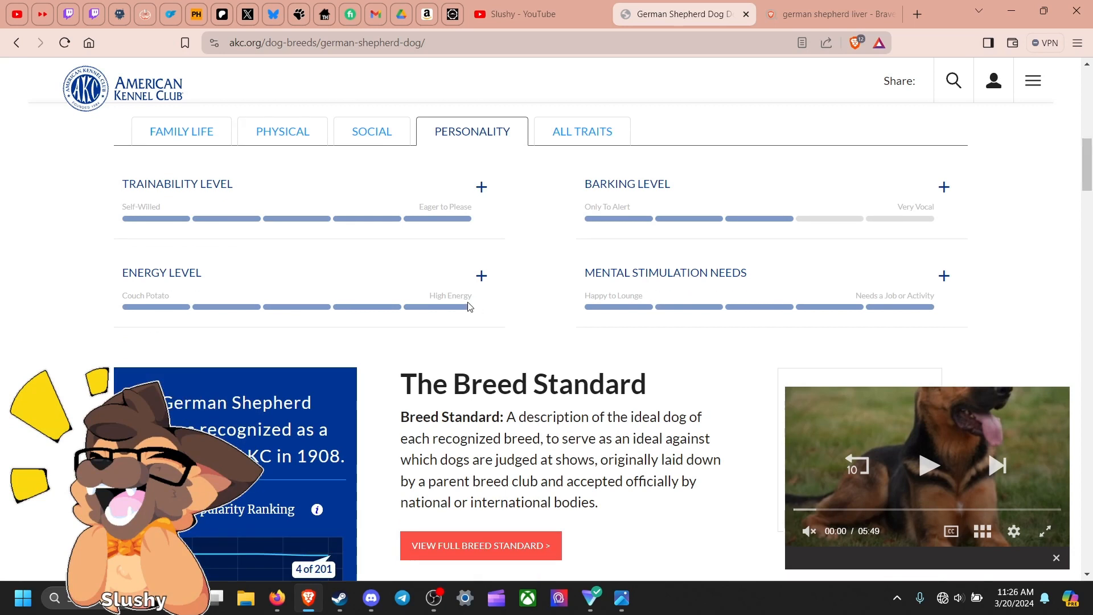
mouse_move(407, 236)
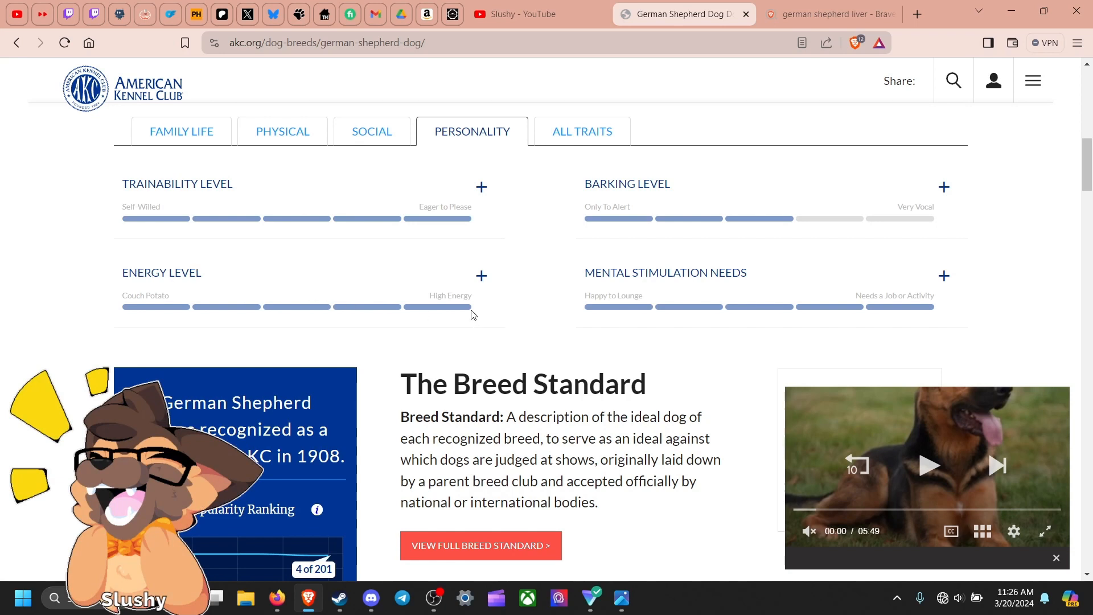
mouse_move(435, 330)
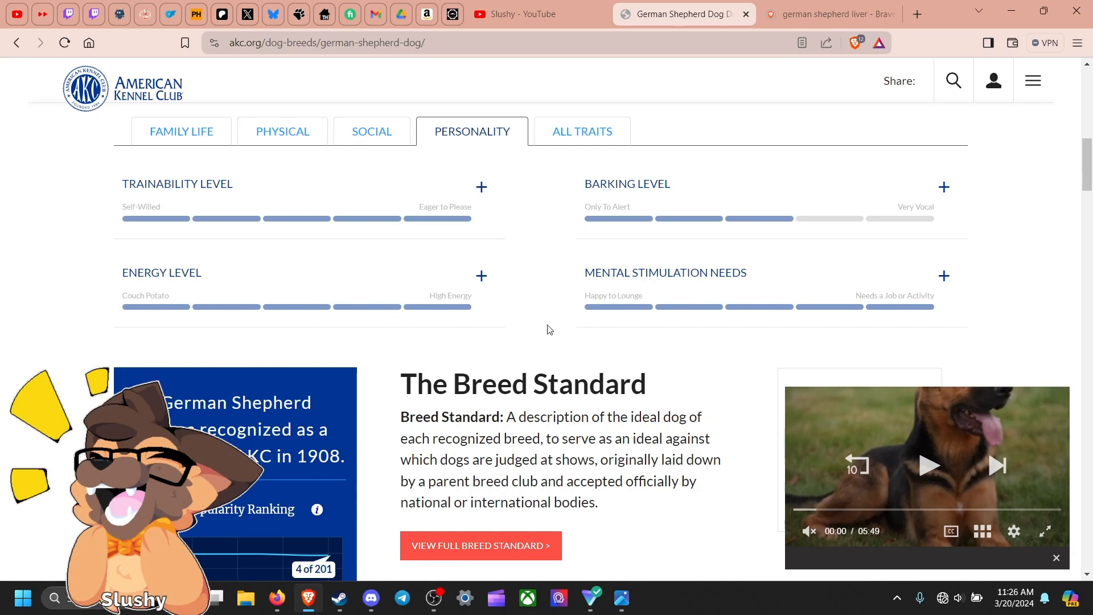
mouse_move(160, 219)
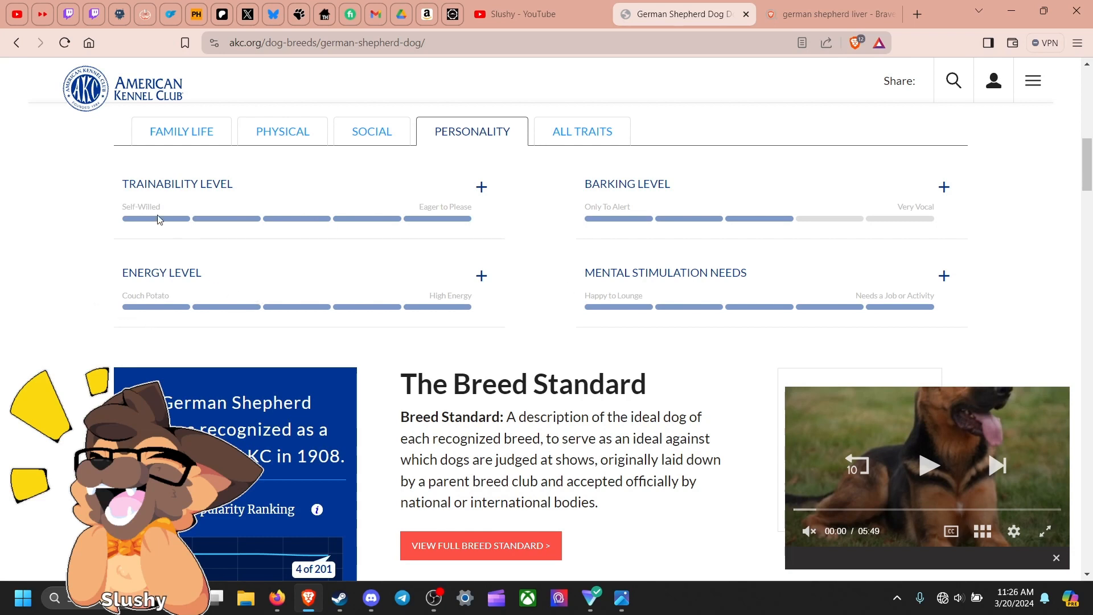
mouse_move(476, 216)
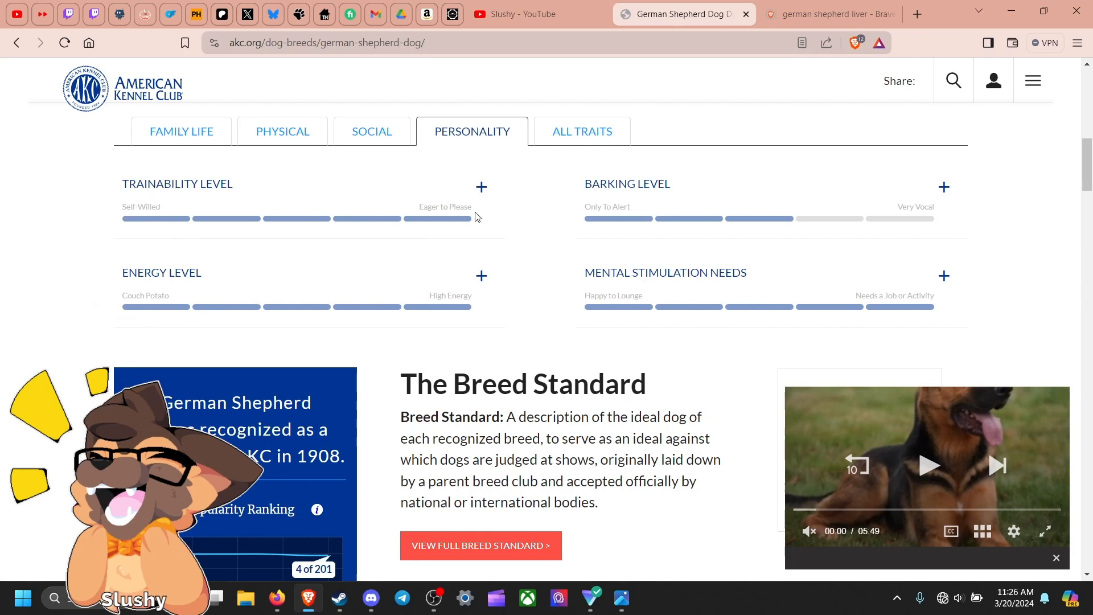
scroll("up", 3)
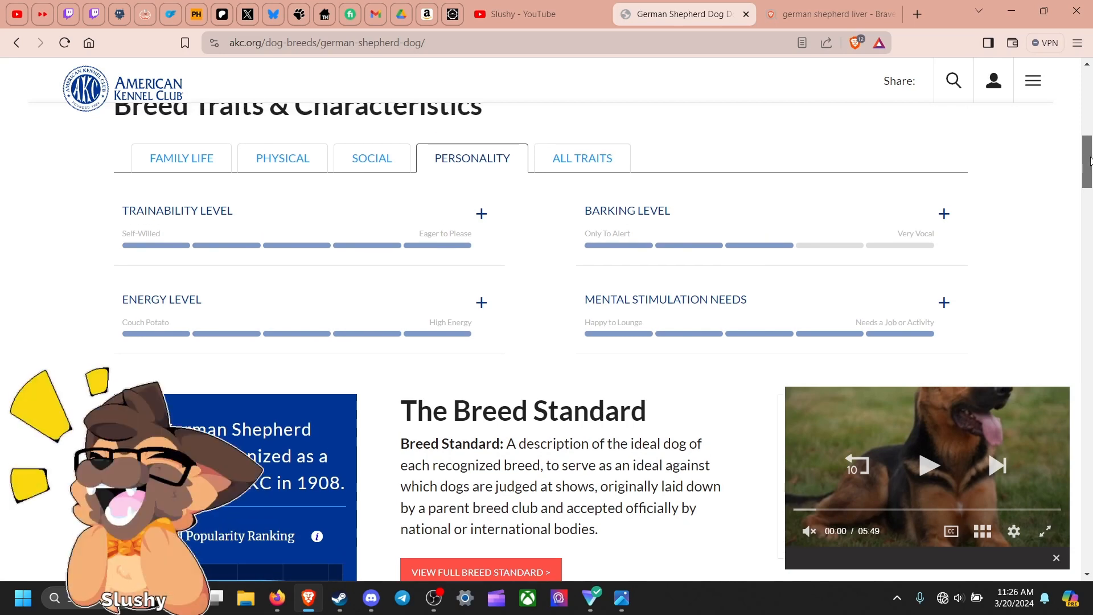
scroll("down", 3)
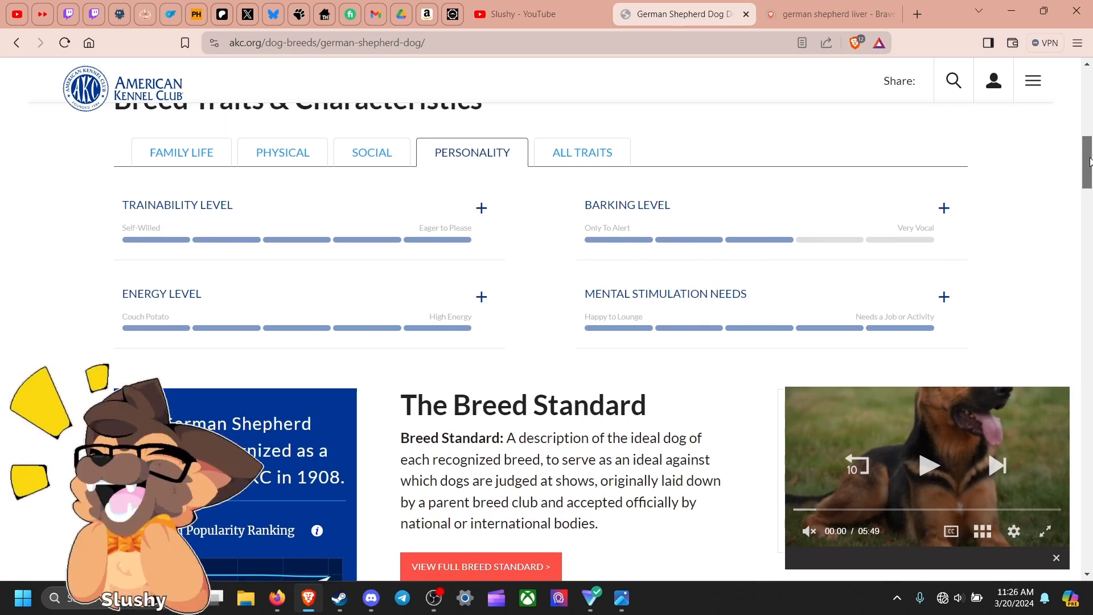
scroll("down", 3)
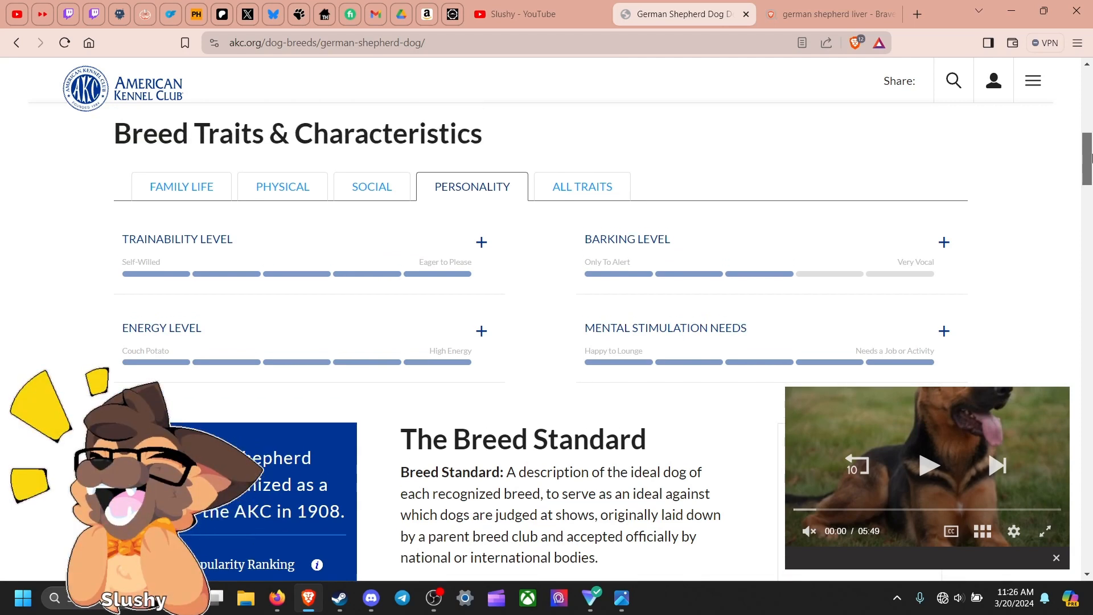
scroll("down", 3)
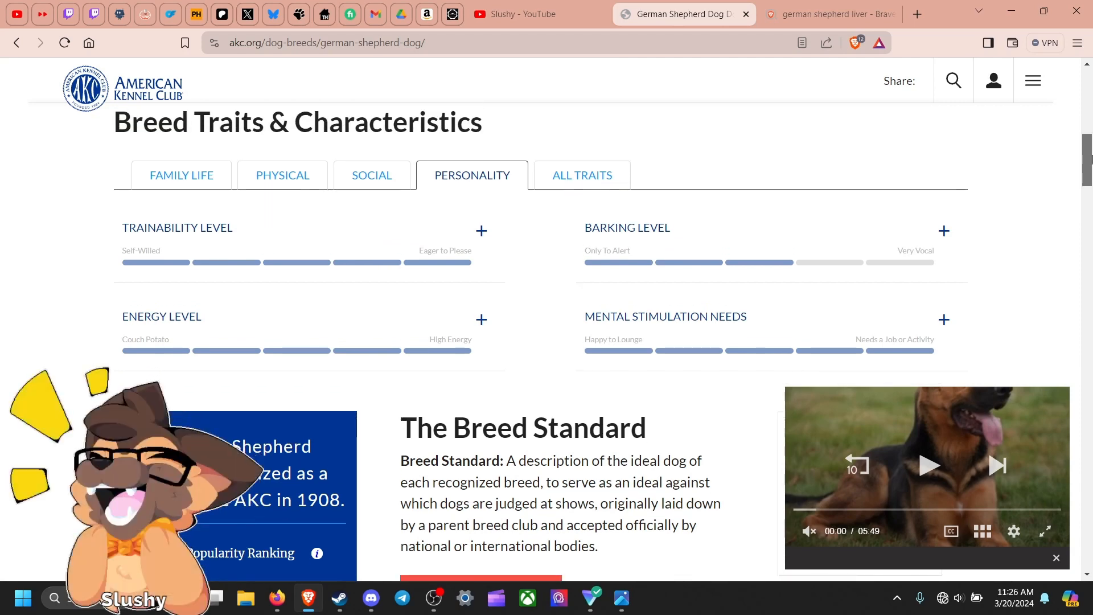
scroll("down", 3)
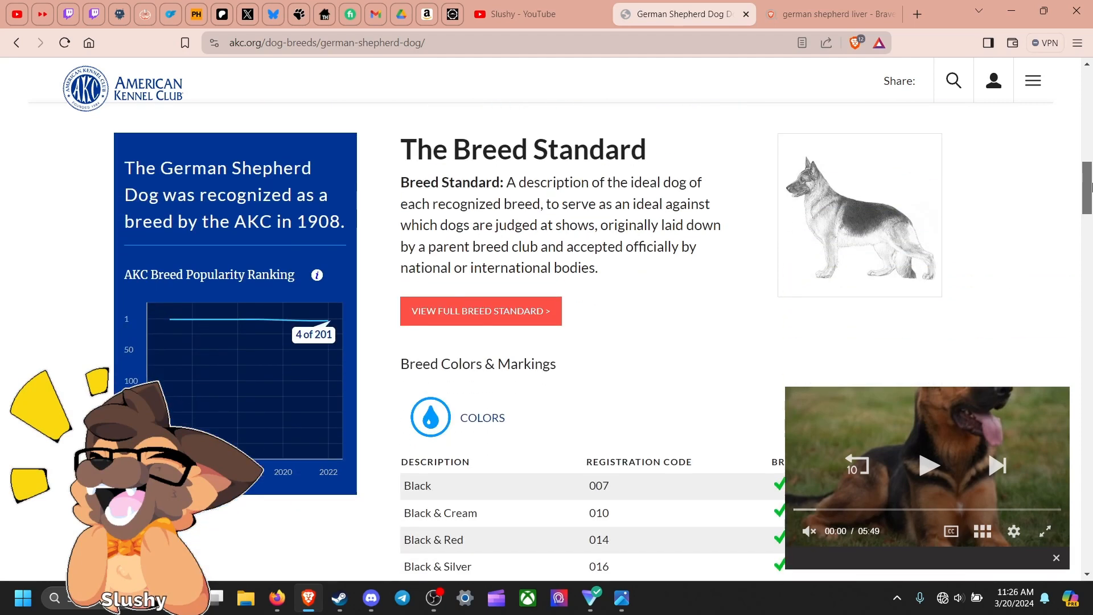
Scroll past The Breed Standard to the Colors & Markings table with registration codes
scroll("down", 3)
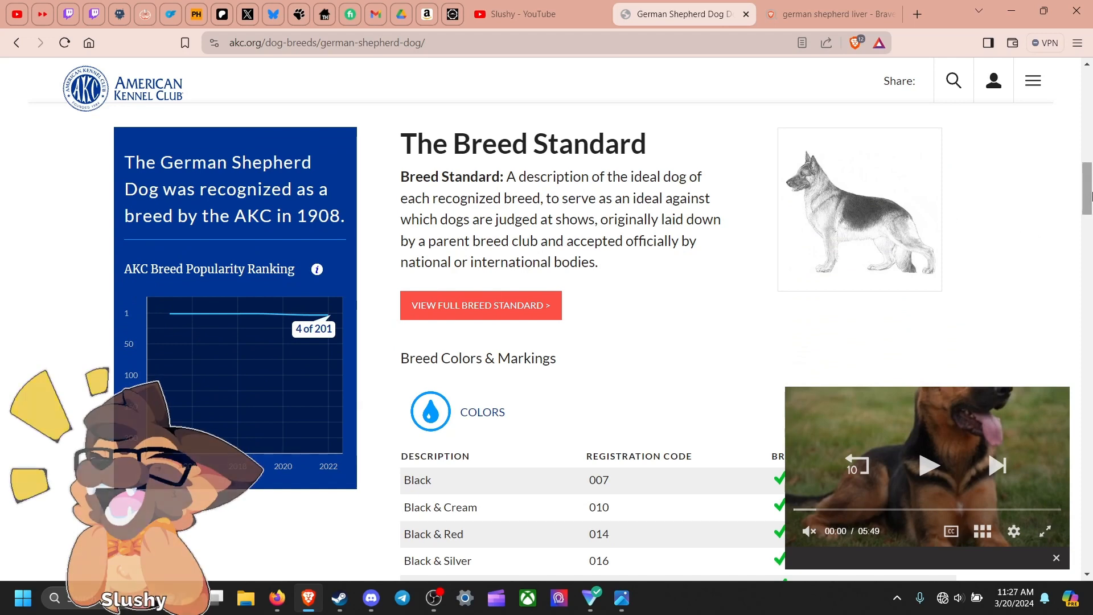
scroll("down", 3)
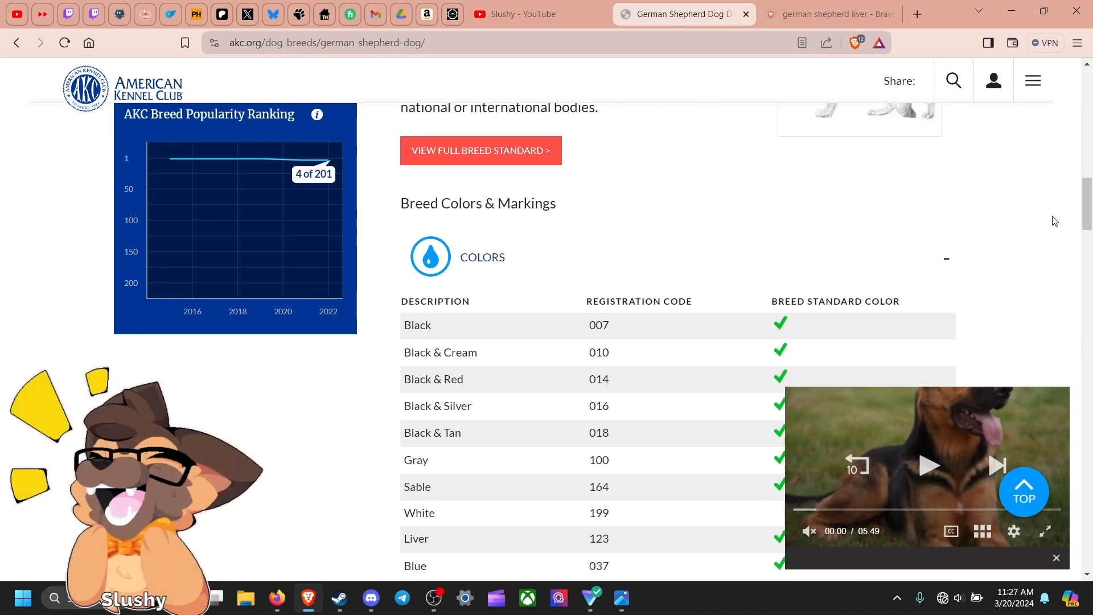
scroll("down", 3)
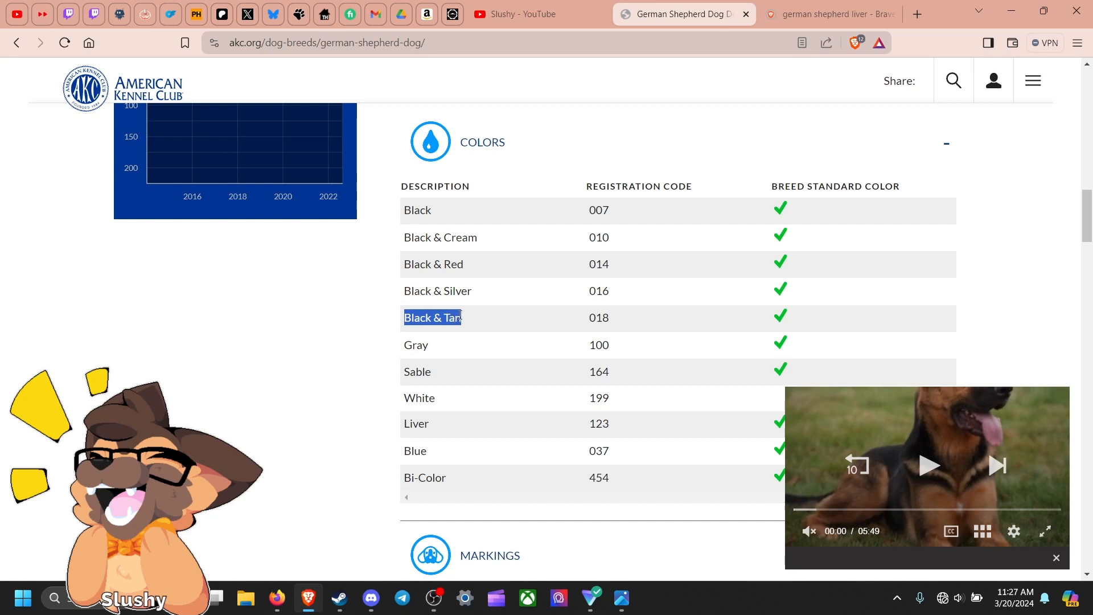
mouse_move(528, 392)
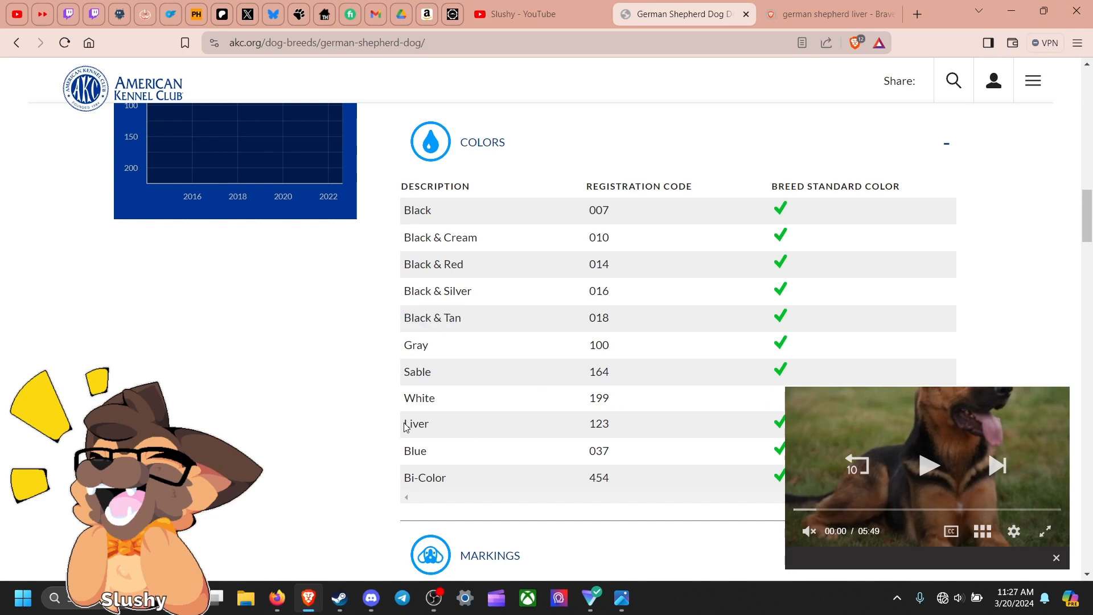
double_click(416, 423)
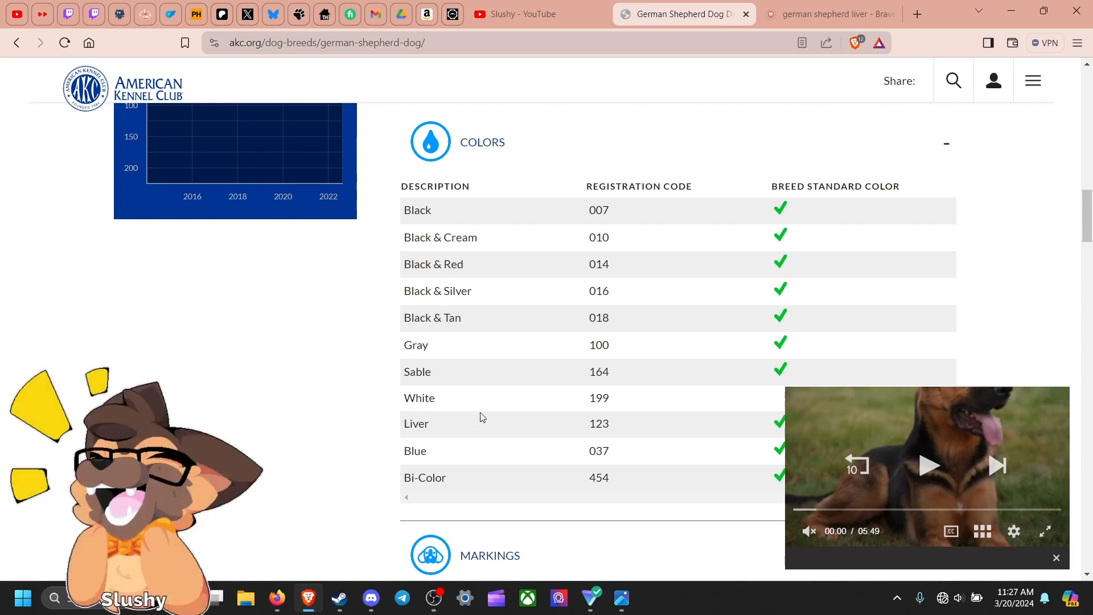
scroll("down", 3)
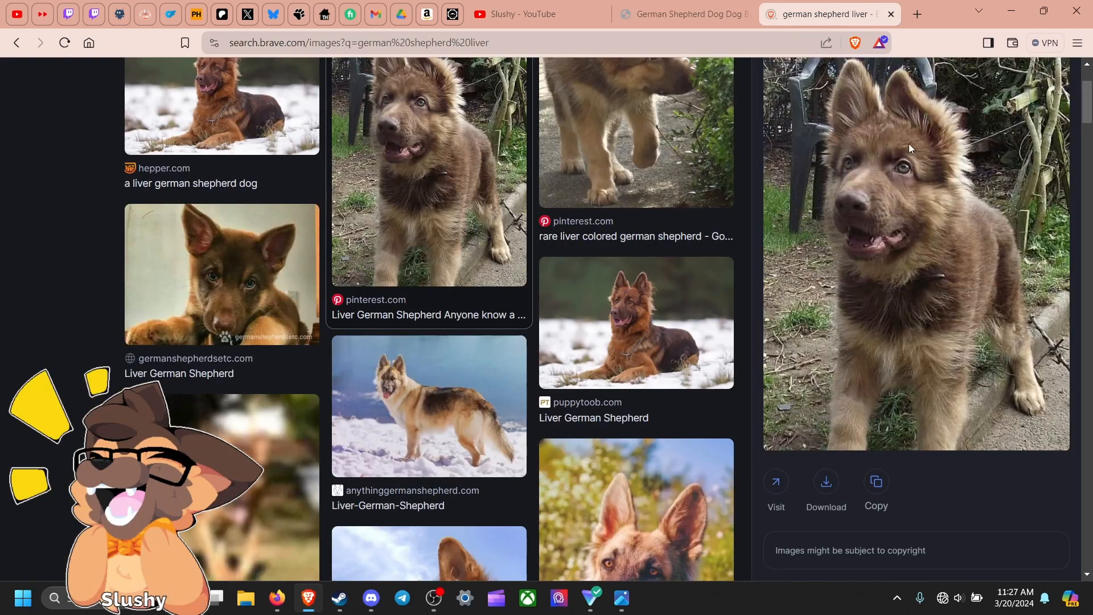
left_click(619, 598)
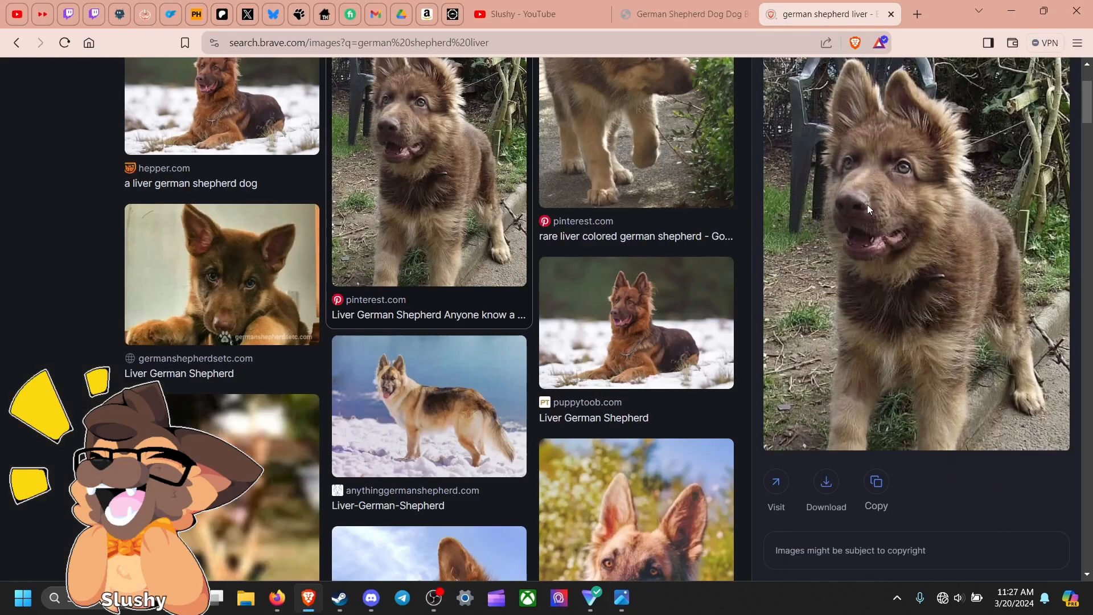
left_click(628, 335)
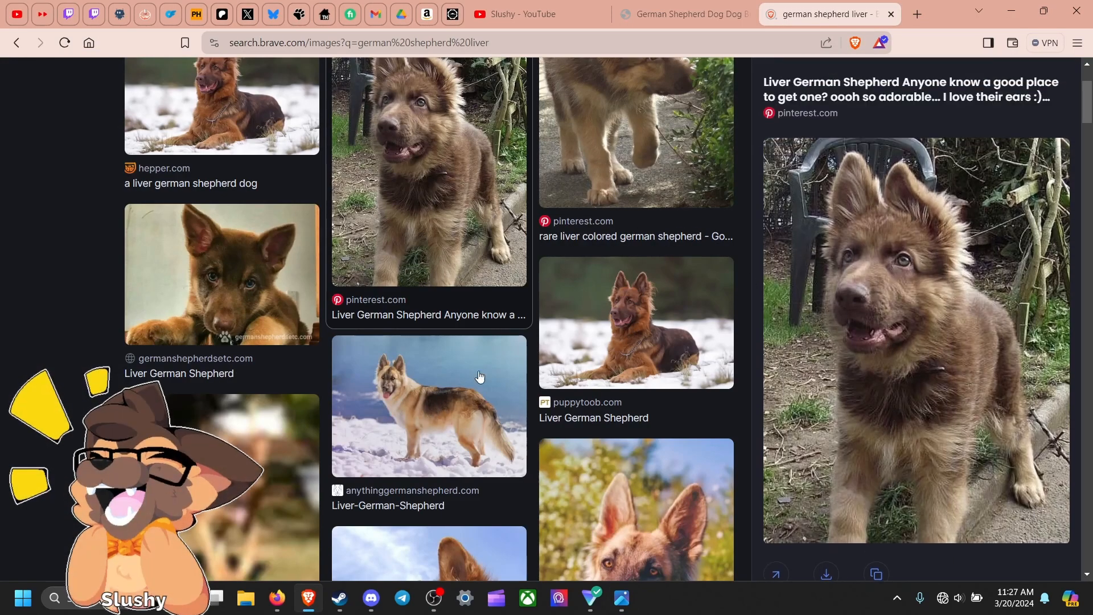
mouse_move(437, 553)
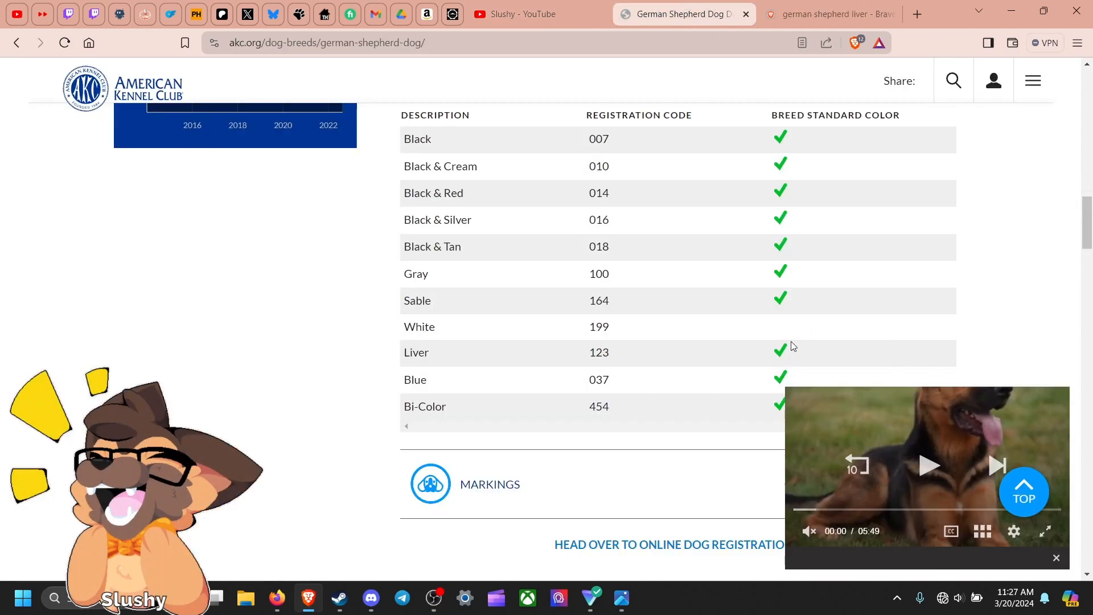
Scroll past the color table and read the expanded About the Breed text down to National Breed Club & Rescue
scroll("down", 3)
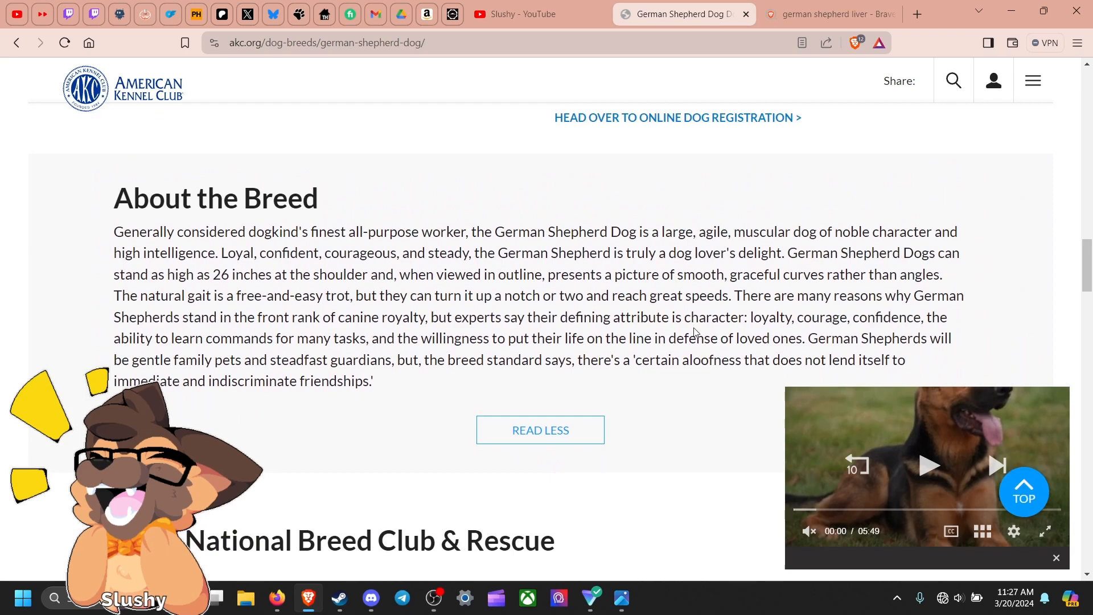
scroll("down", 3)
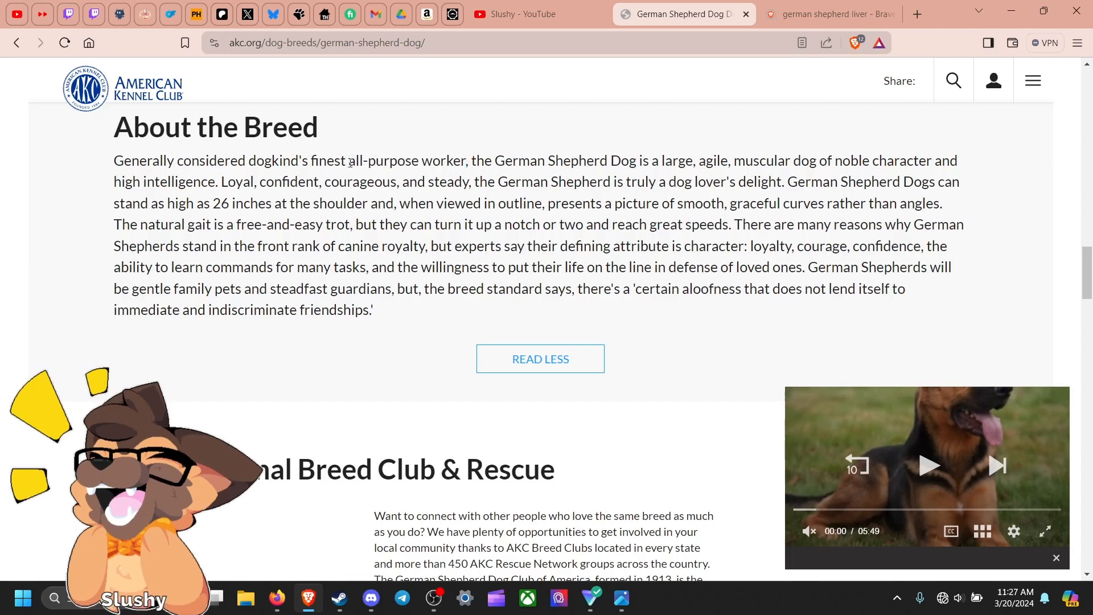
left_click_drag(315, 160, 452, 161)
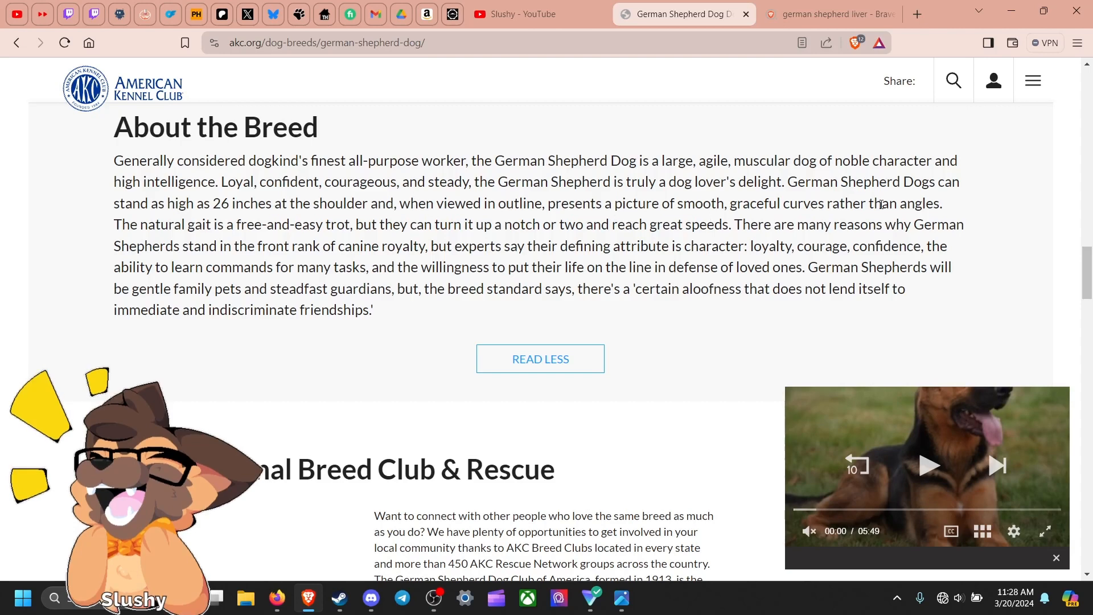
mouse_move(188, 226)
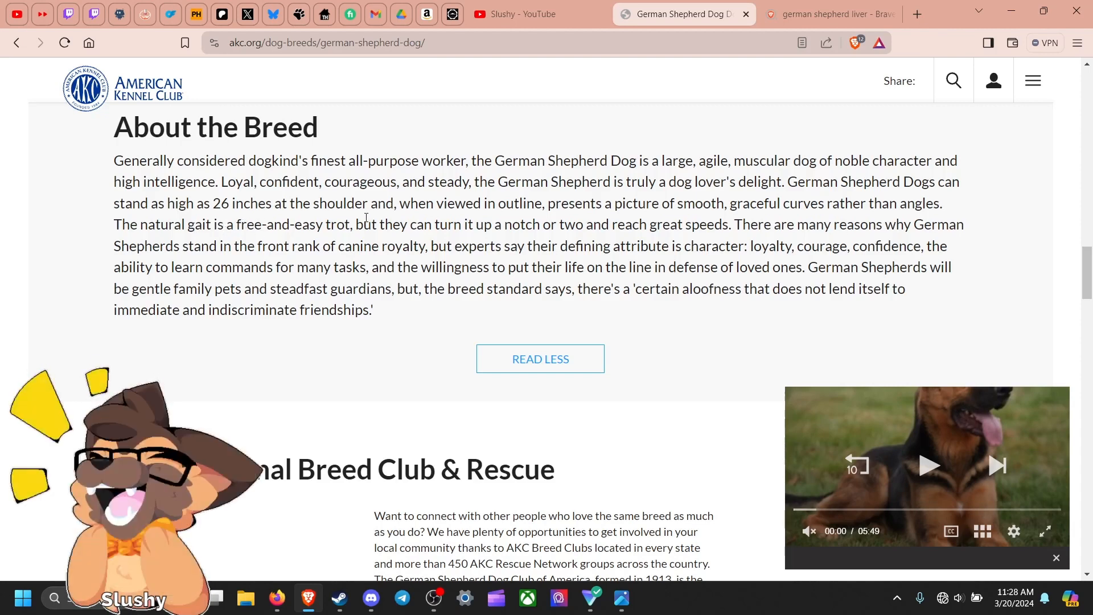
mouse_move(602, 240)
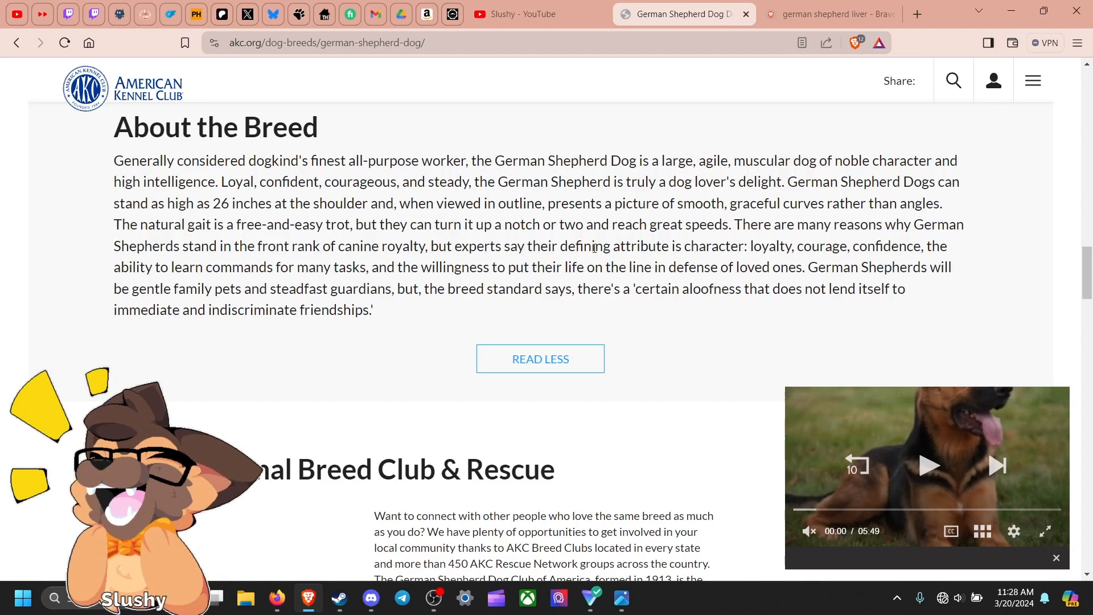
mouse_move(760, 246)
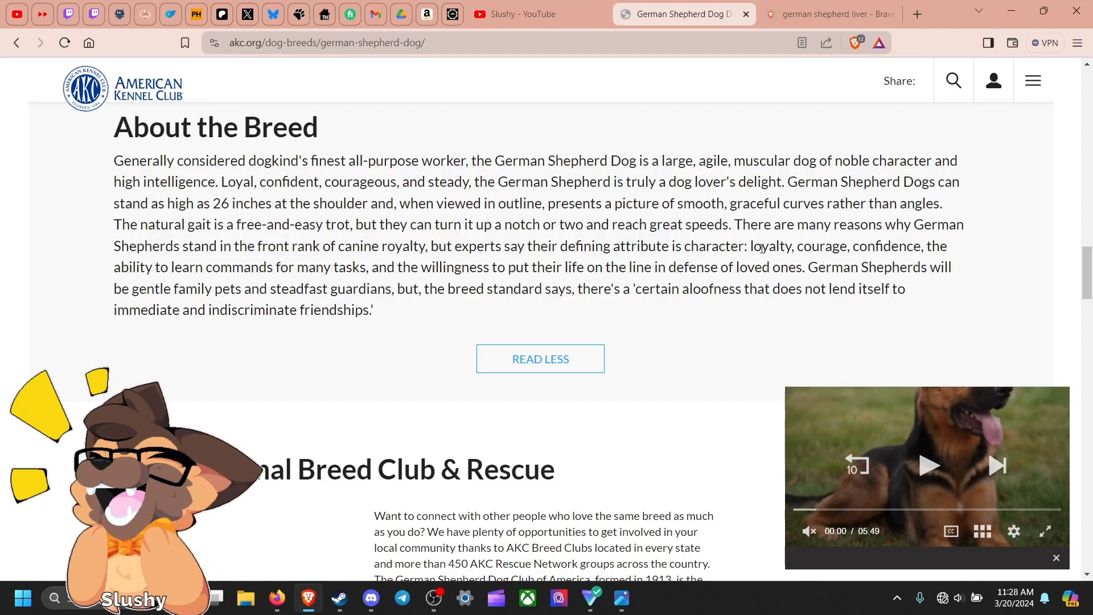
double_click(770, 246)
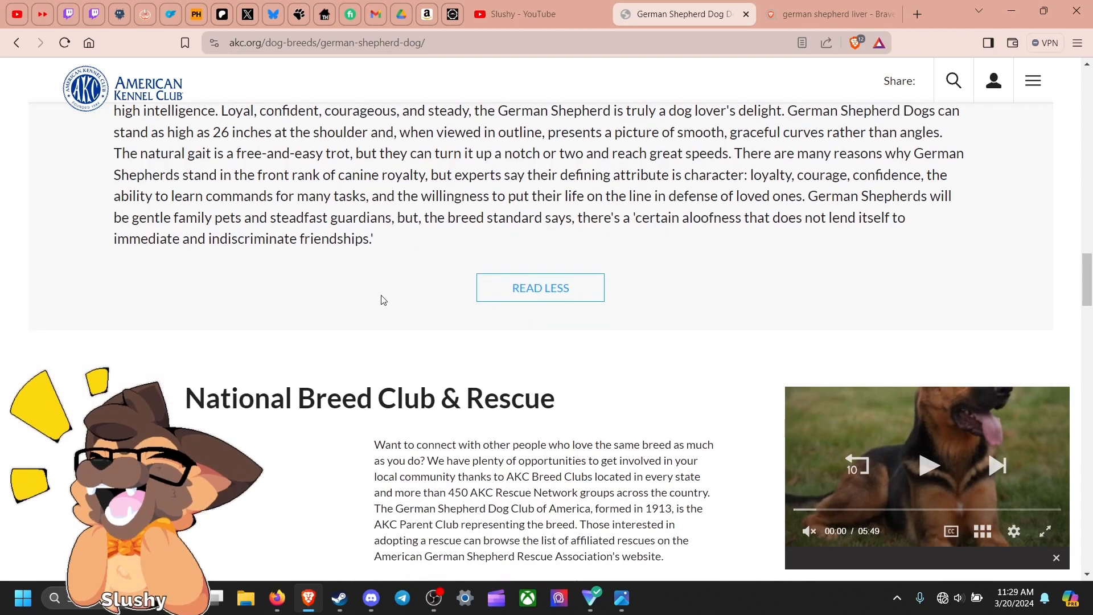
Show all breed trait ratings together and read down through them
scroll("down", 3)
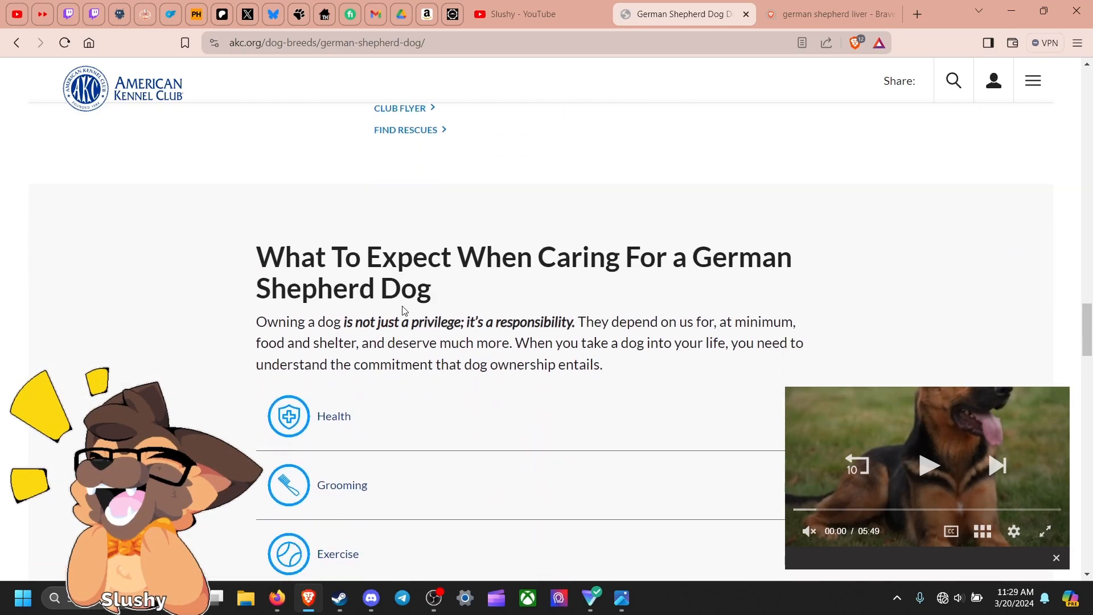
scroll("down", 3)
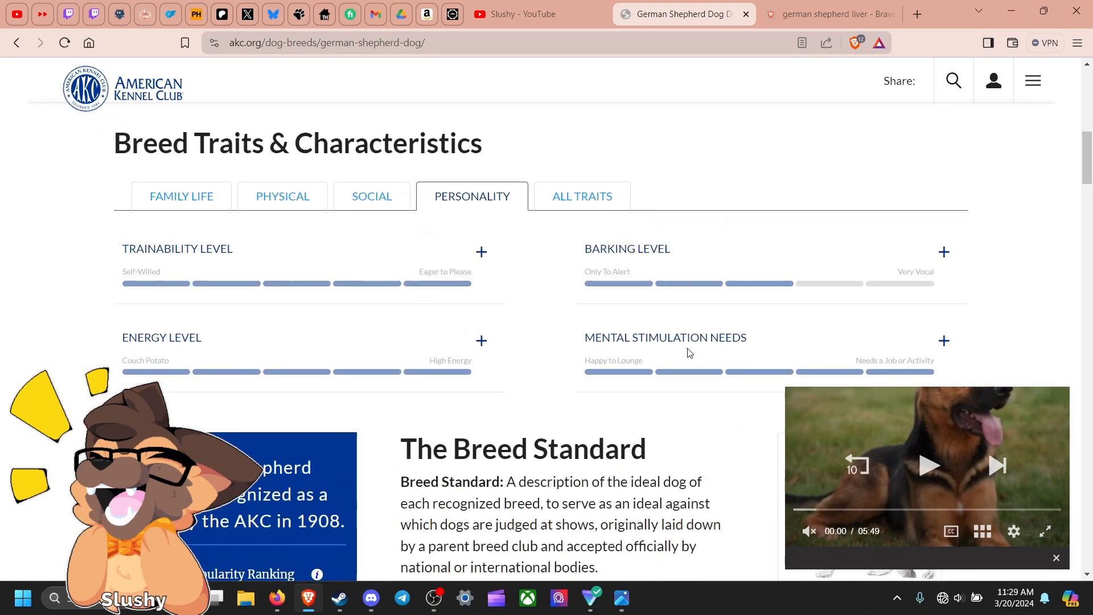
left_click(582, 195)
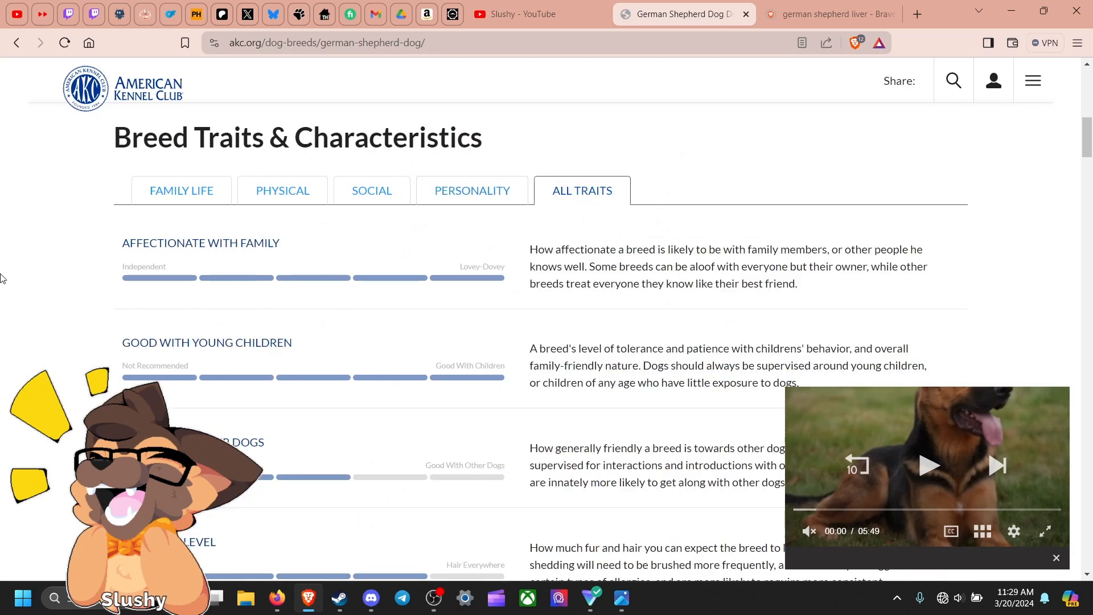
scroll("down", 3)
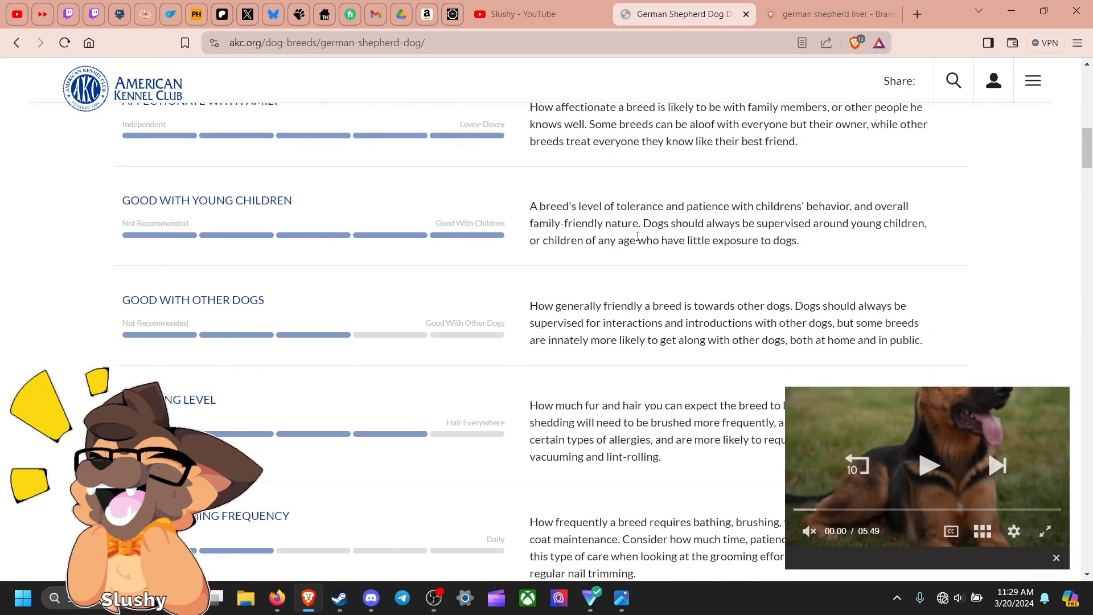
scroll("down", 3)
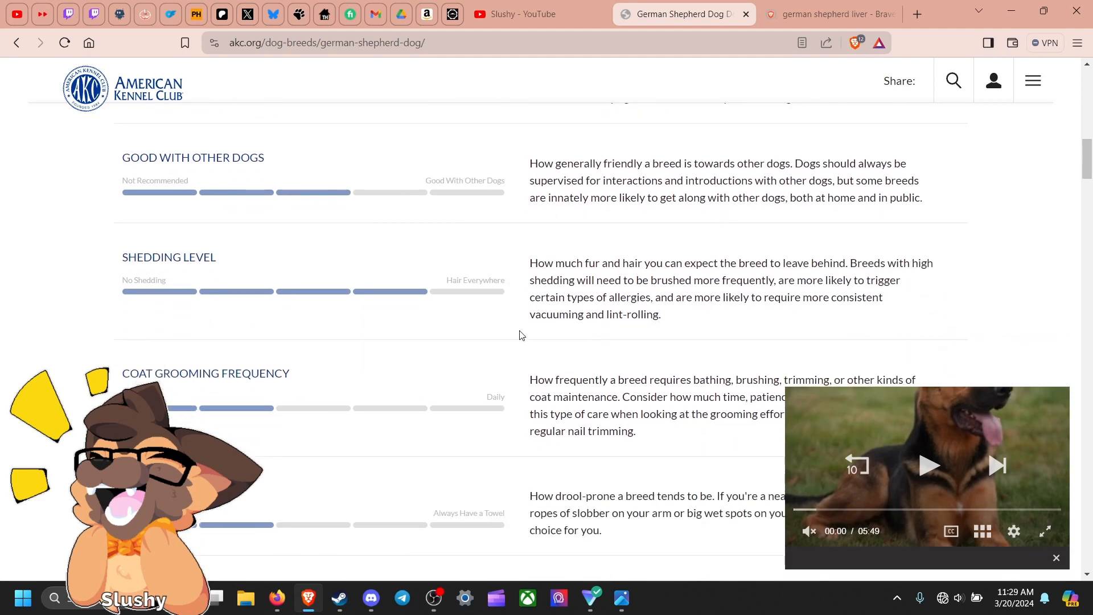
scroll("down", 3)
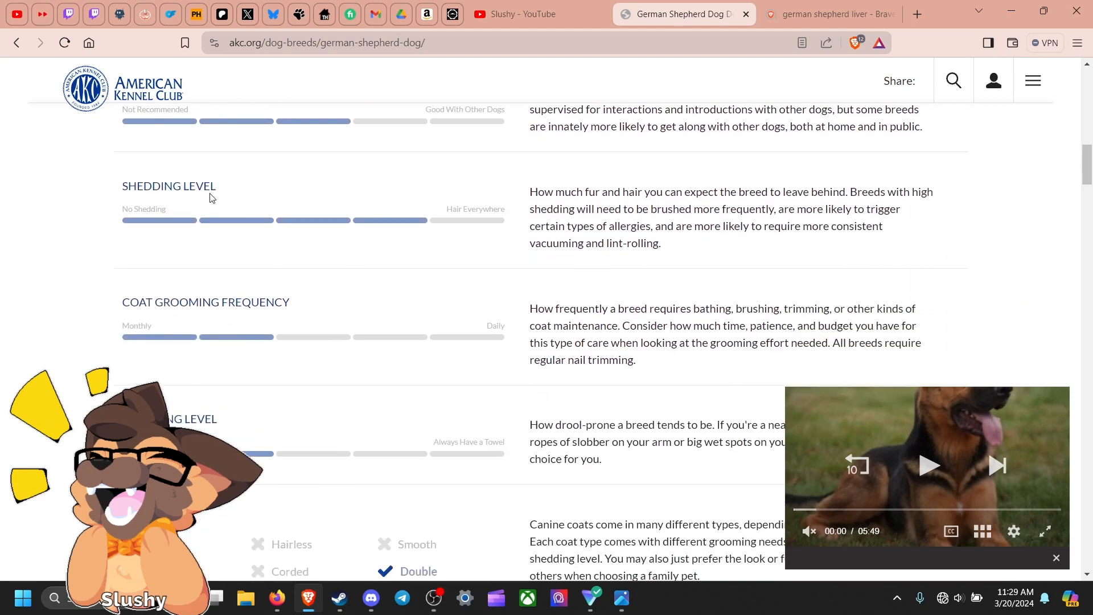
mouse_move(275, 225)
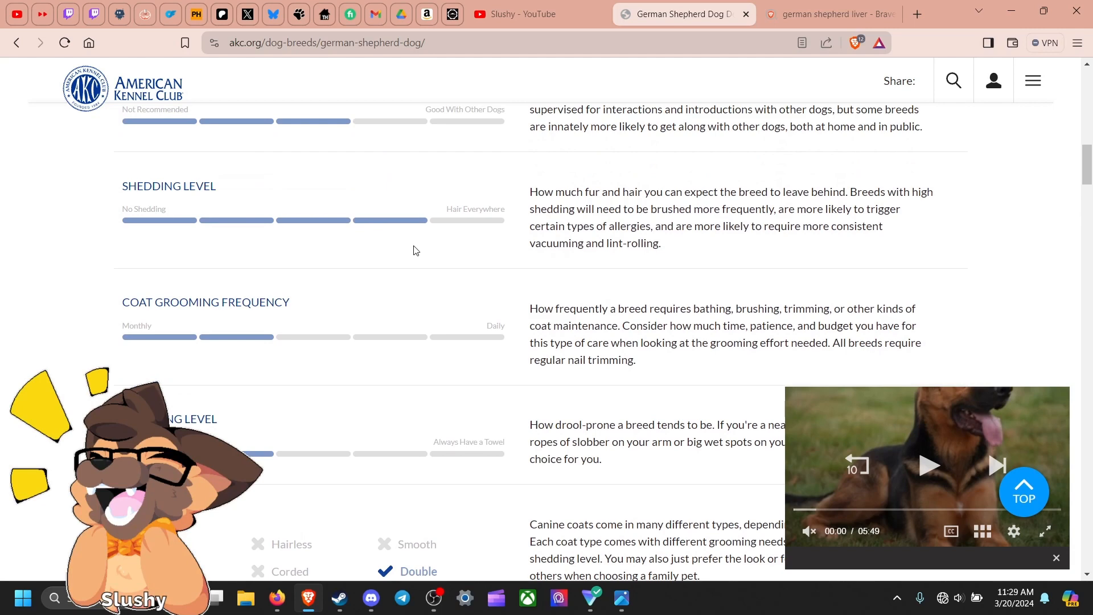
scroll("down", 3)
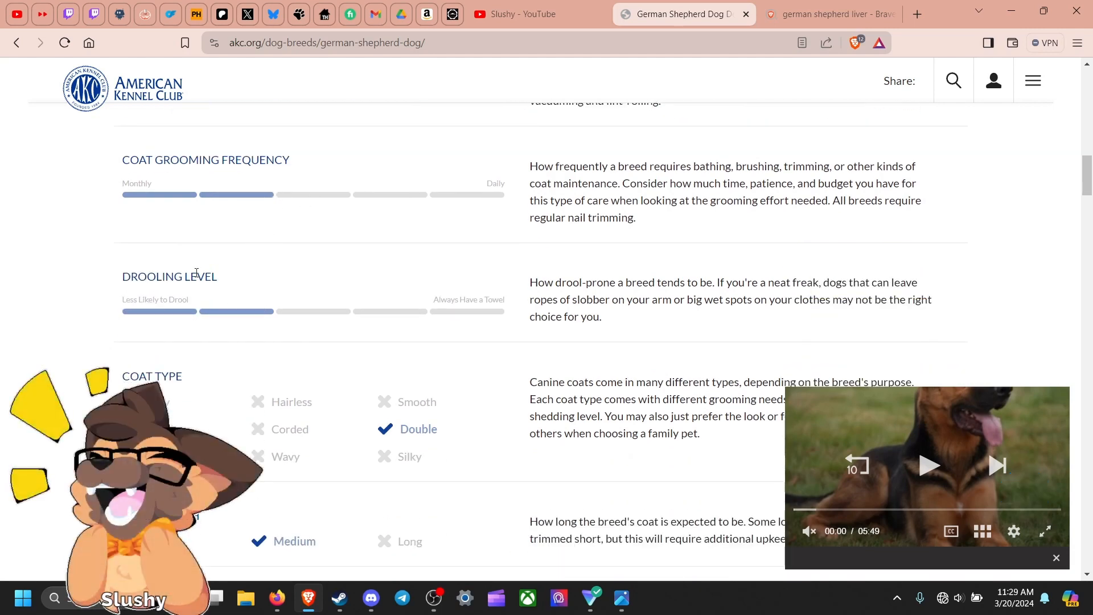
scroll("down", 3)
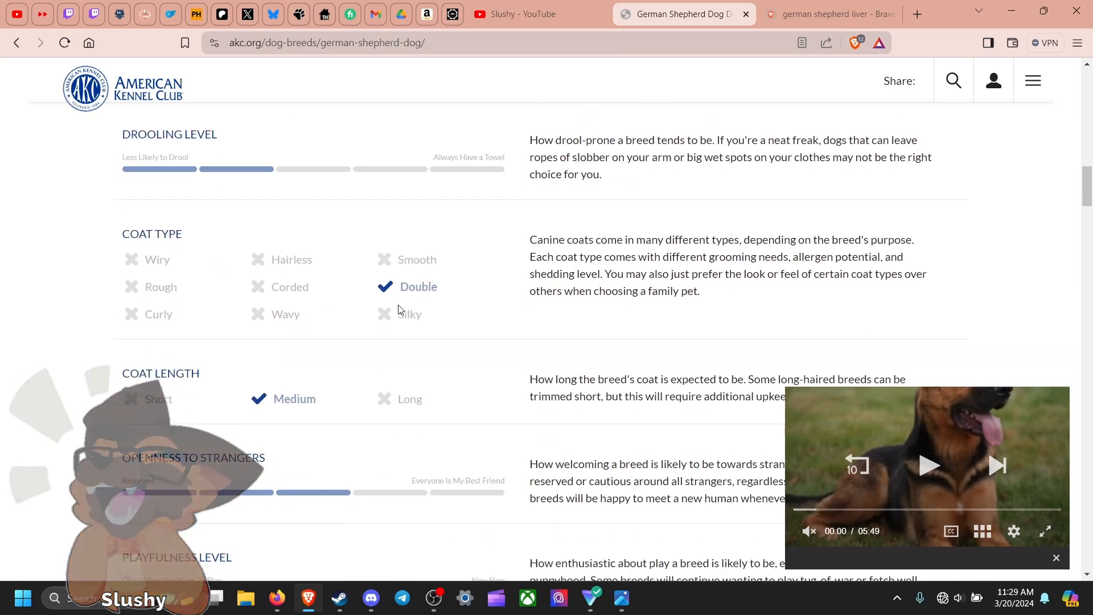
scroll("down", 3)
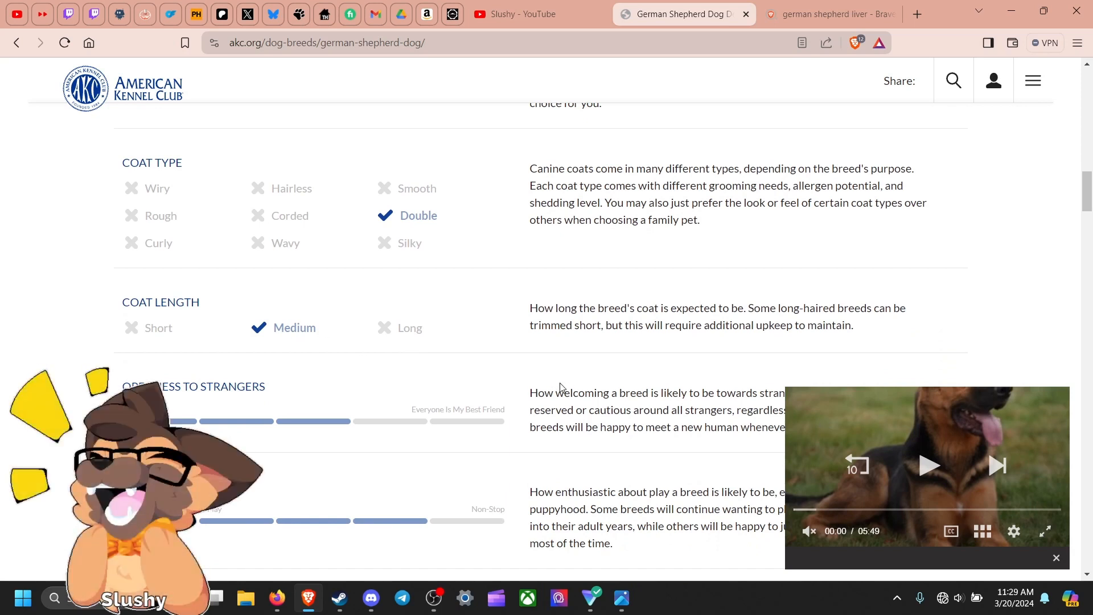
mouse_move(421, 328)
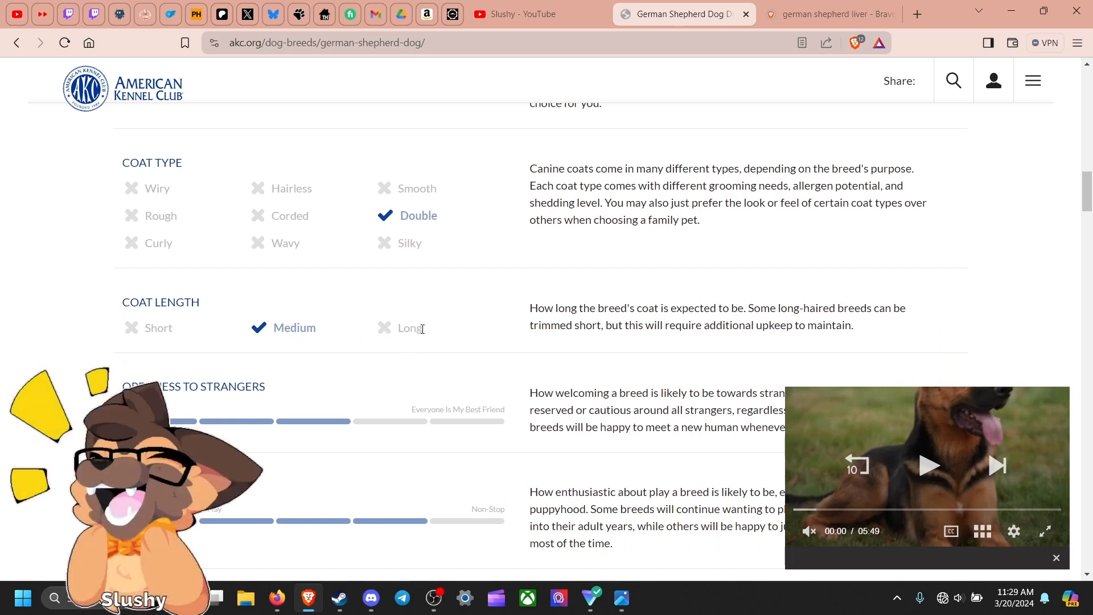
Finish the remaining trait ratings, view the Physical traits, and head back toward the page top
scroll("down", 3)
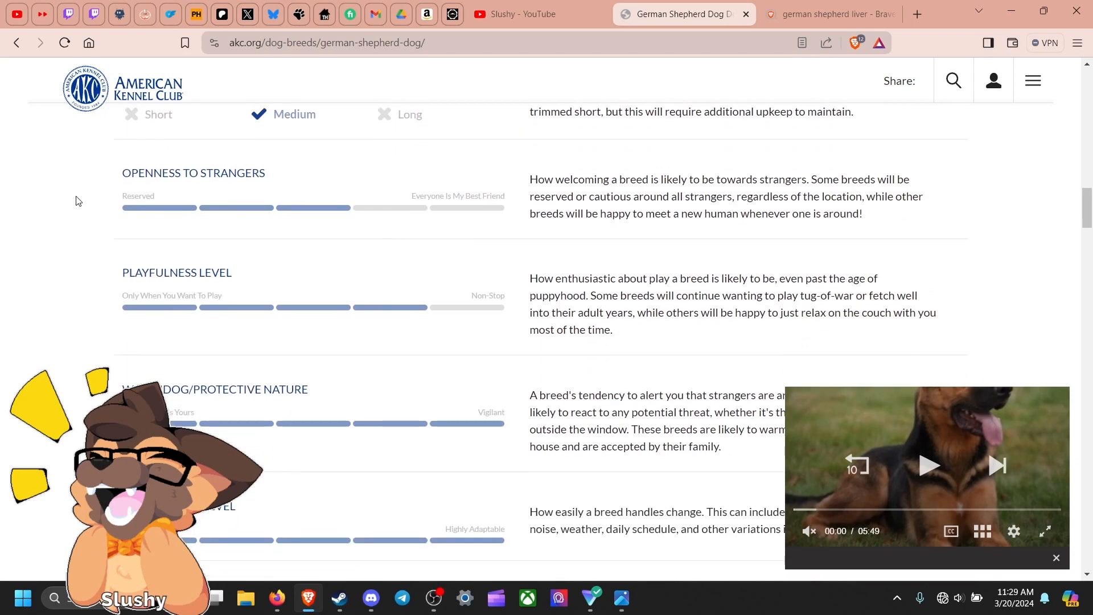
mouse_move(393, 271)
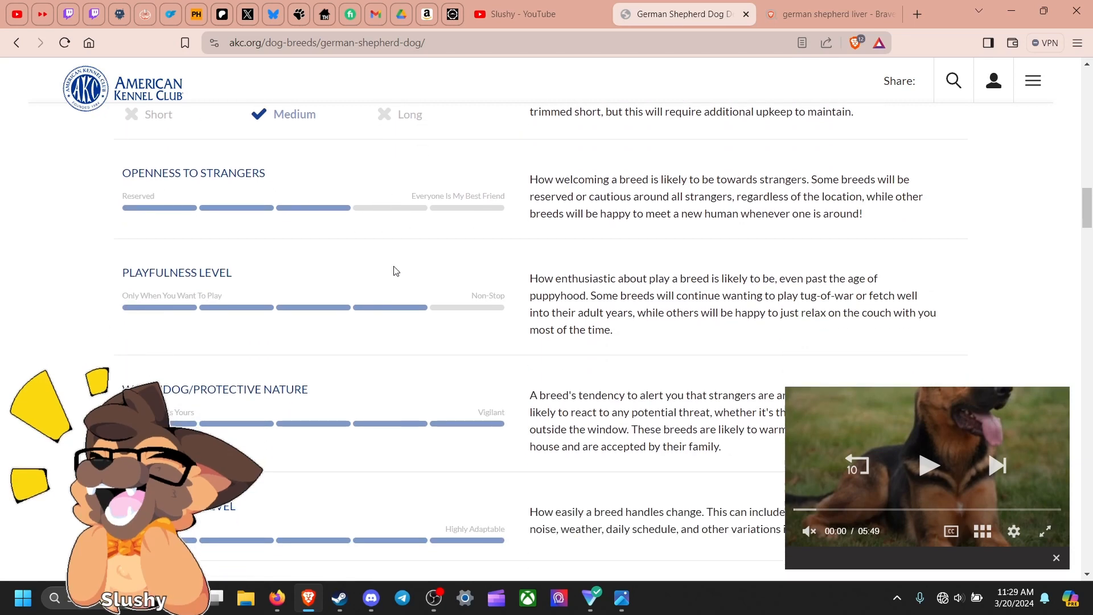
scroll("down", 3)
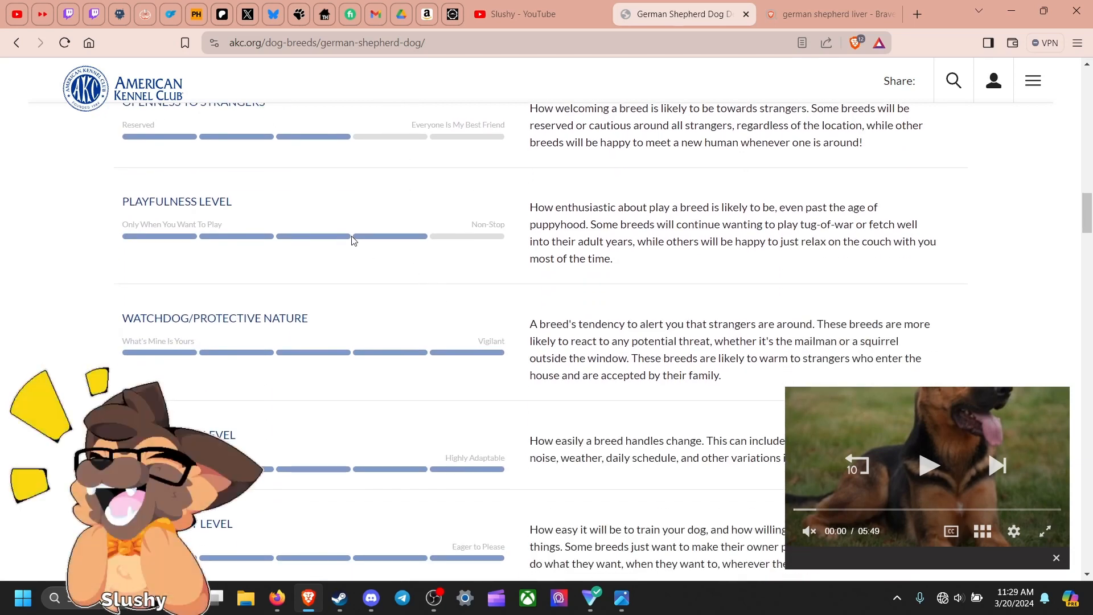
scroll("down", 3)
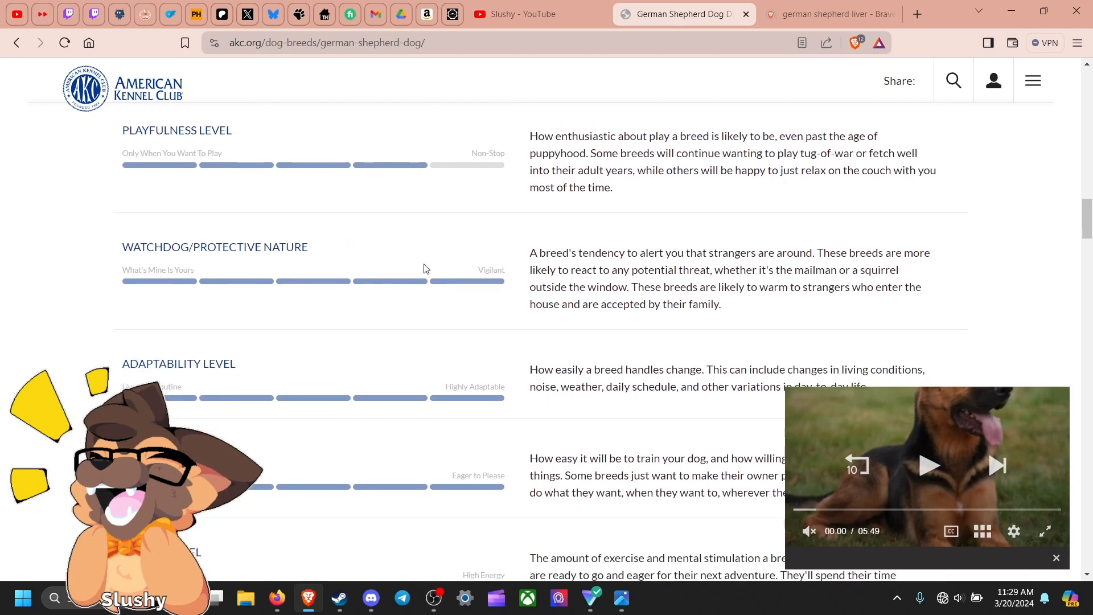
scroll("down", 3)
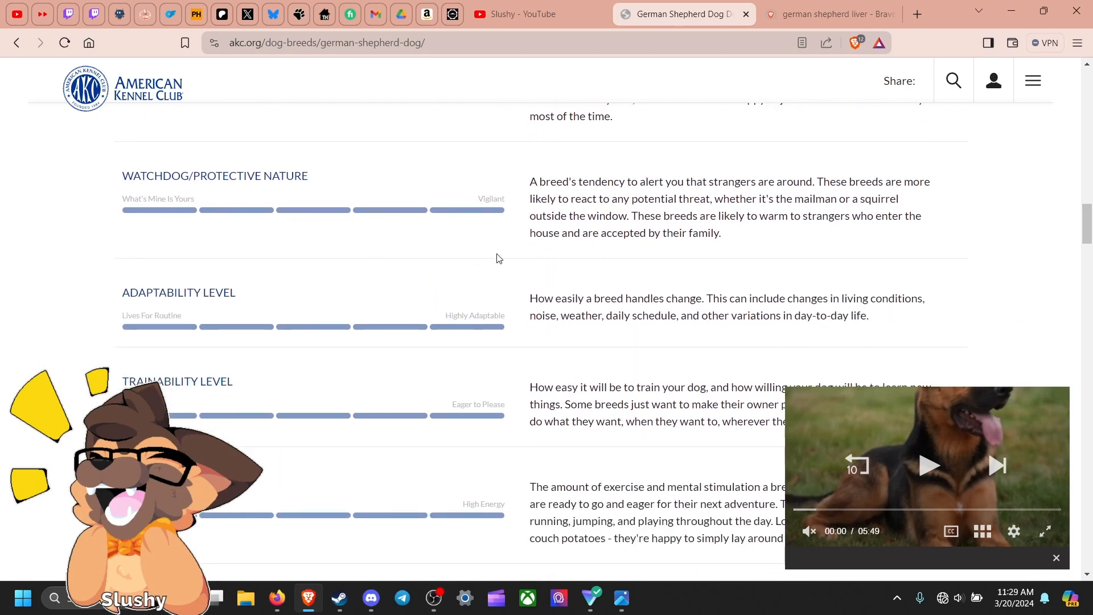
scroll("down", 3)
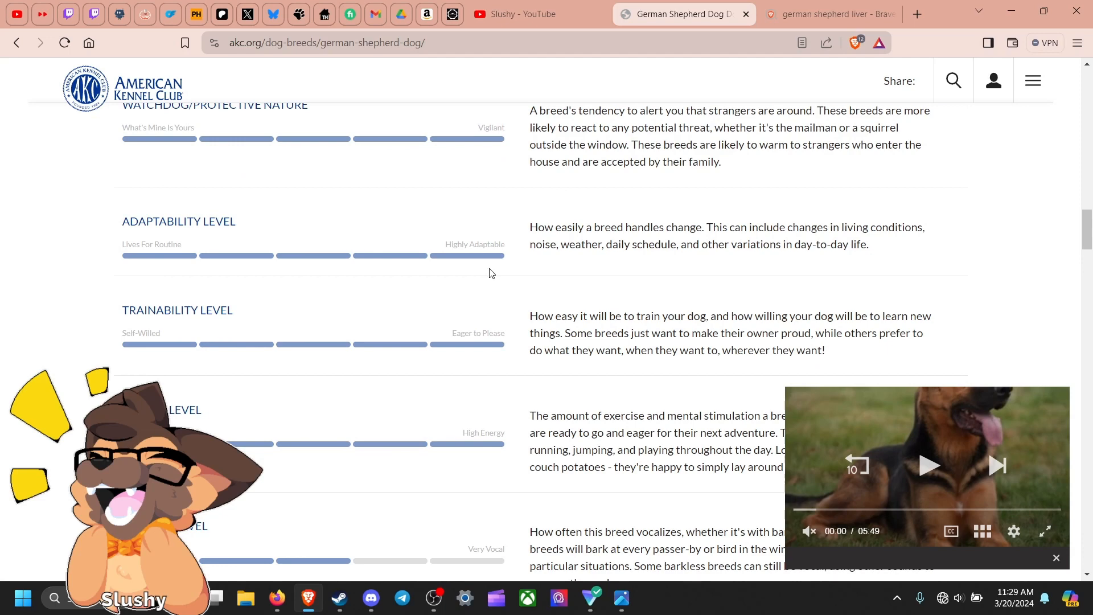
scroll("down", 3)
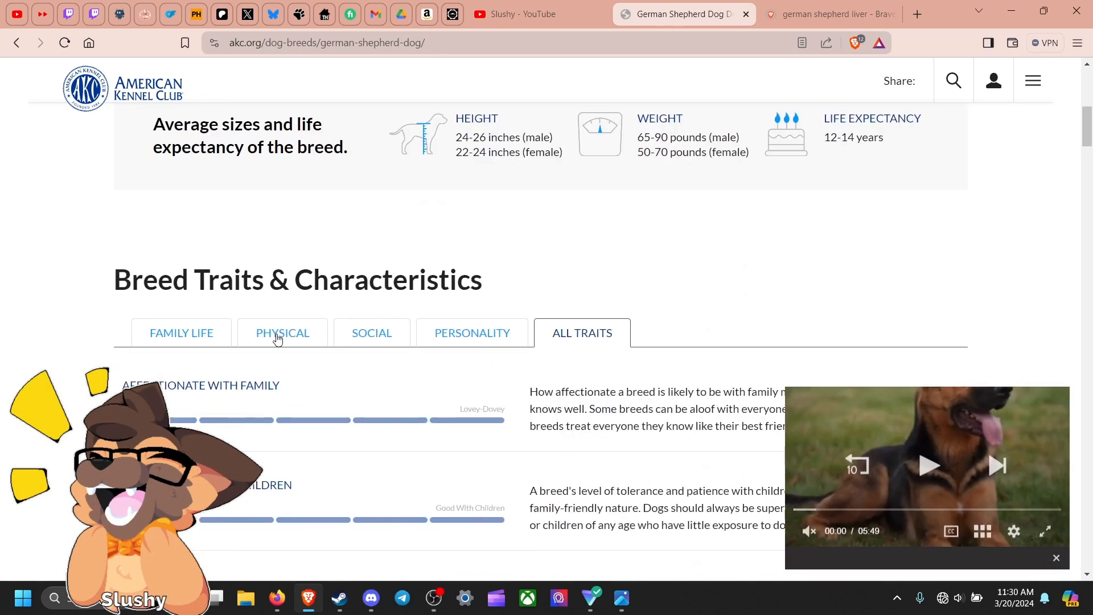
left_click(283, 333)
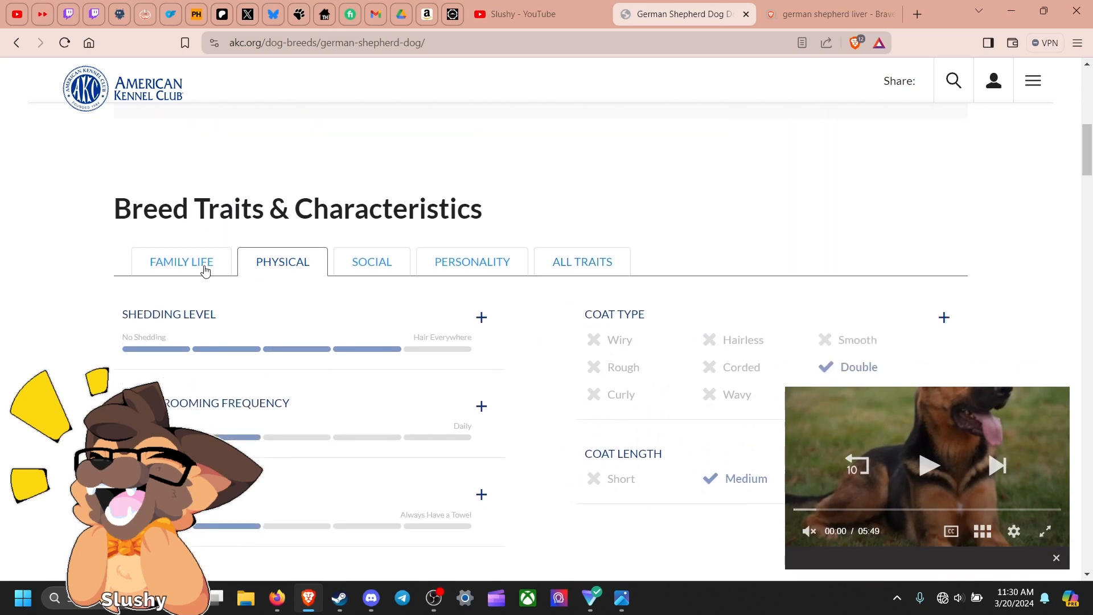
scroll("up", 3)
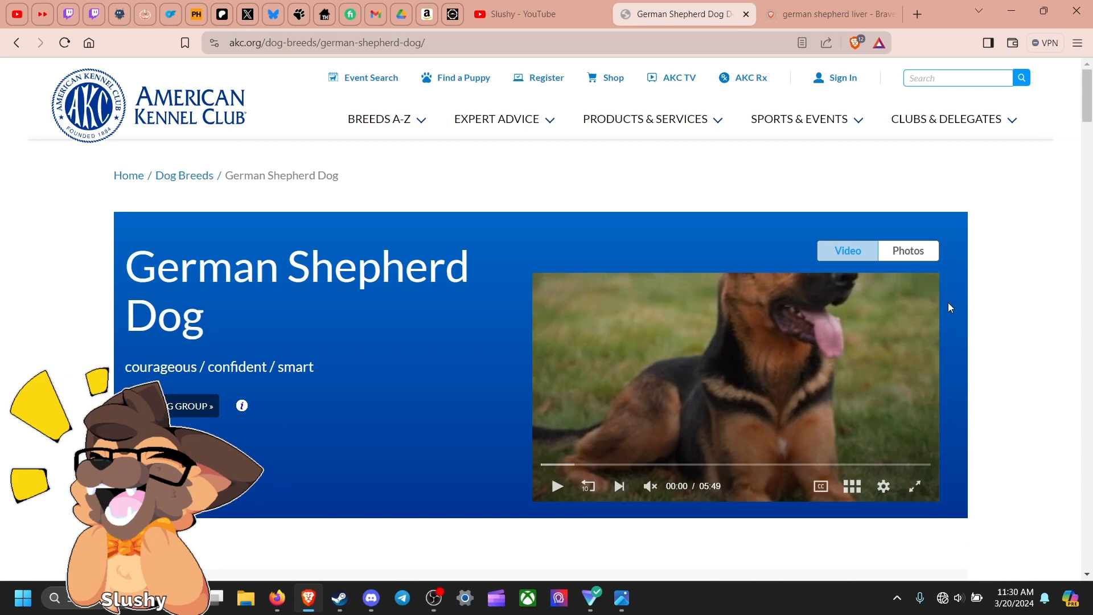
Switch the breed header from video to photos and advance through to wrap around to photo 1
left_click(908, 251)
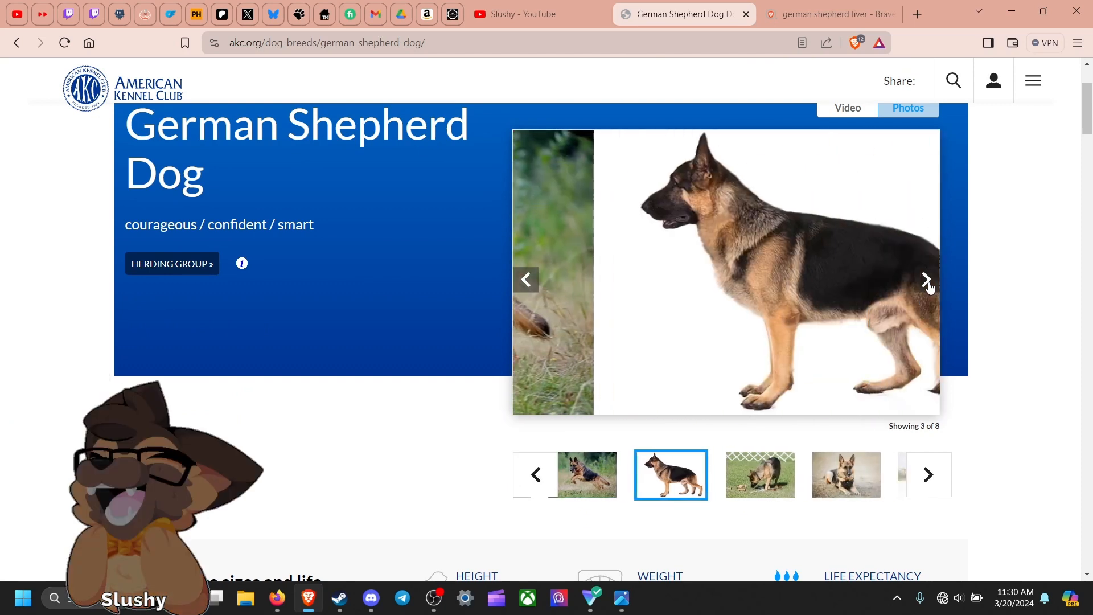
left_click(927, 281)
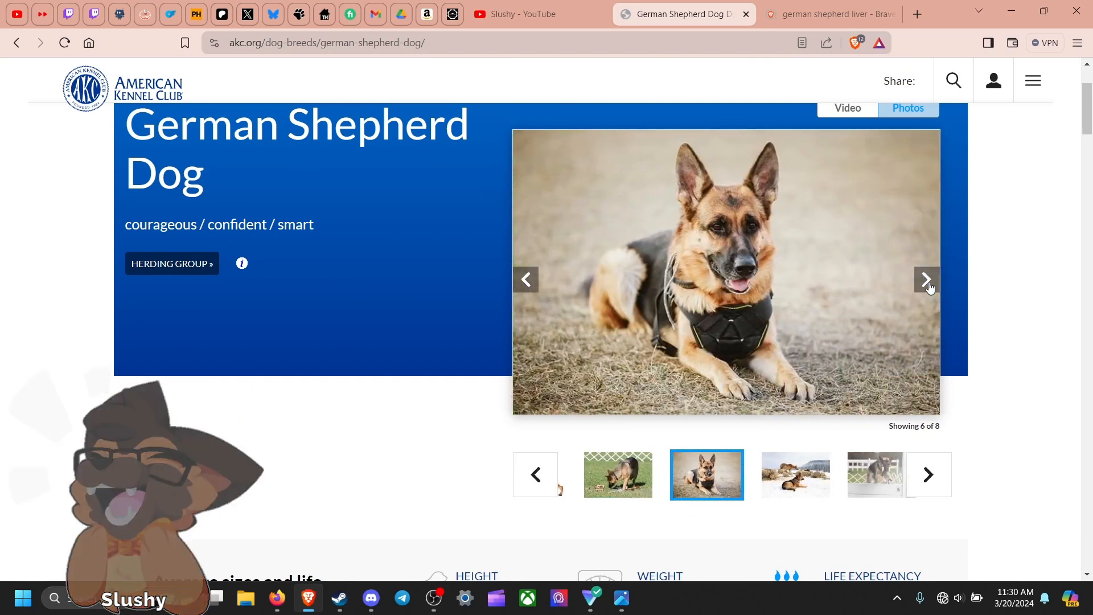
left_click(927, 280)
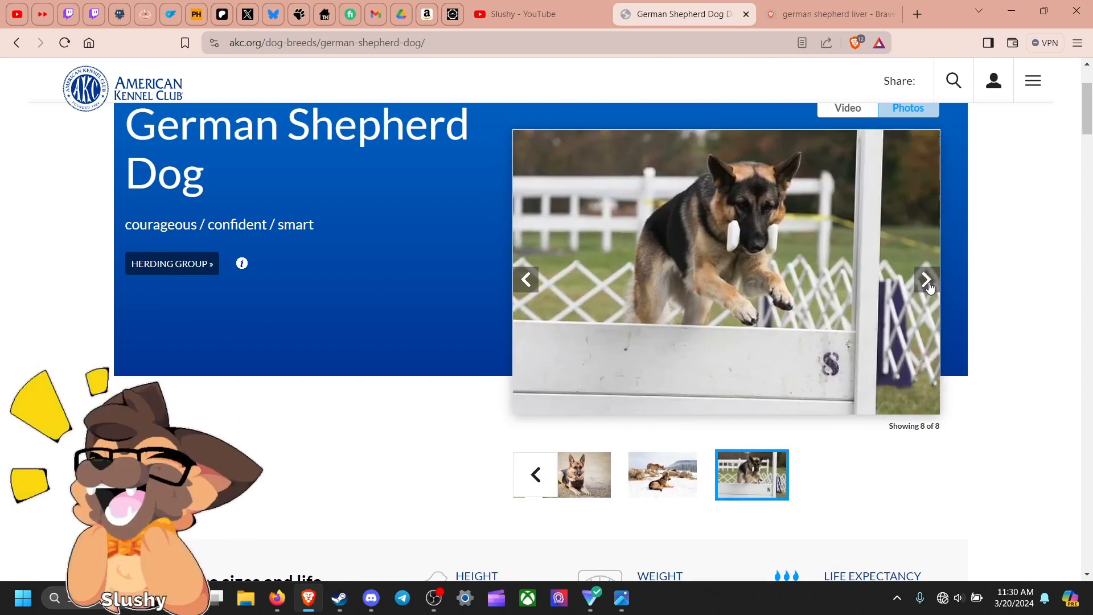
left_click(927, 280)
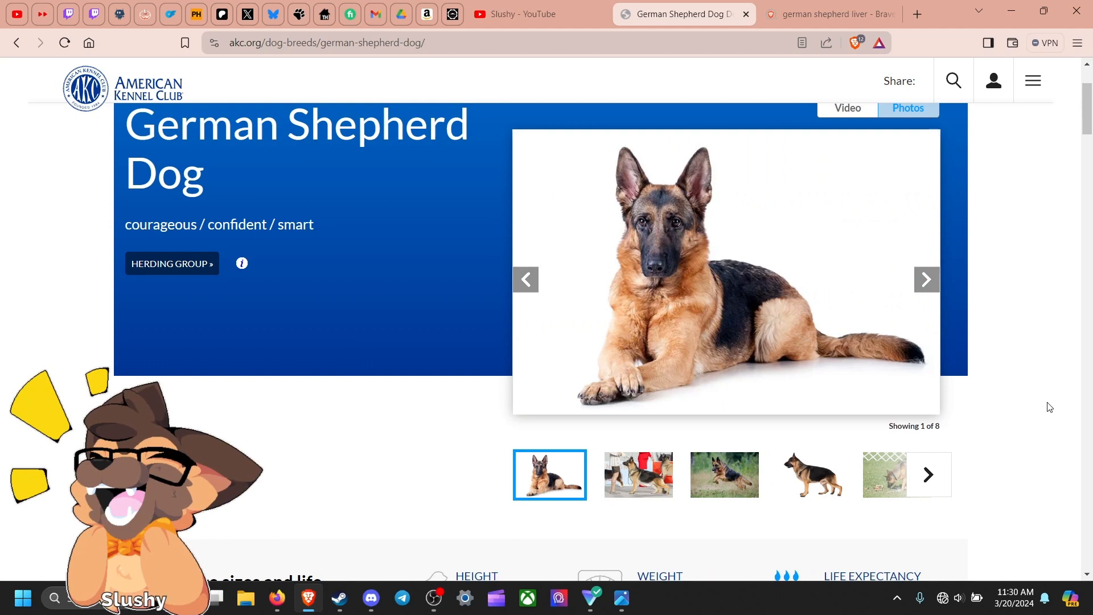
mouse_move(942, 281)
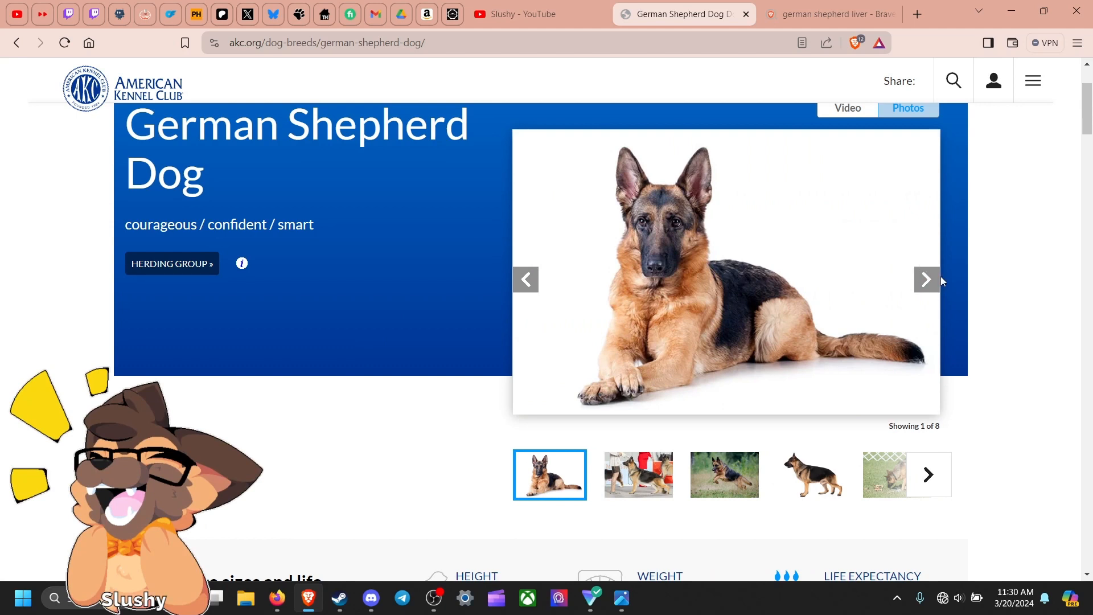
Continue advancing through the 8-photo German Shepherd gallery, ending on photo 7
left_click(927, 280)
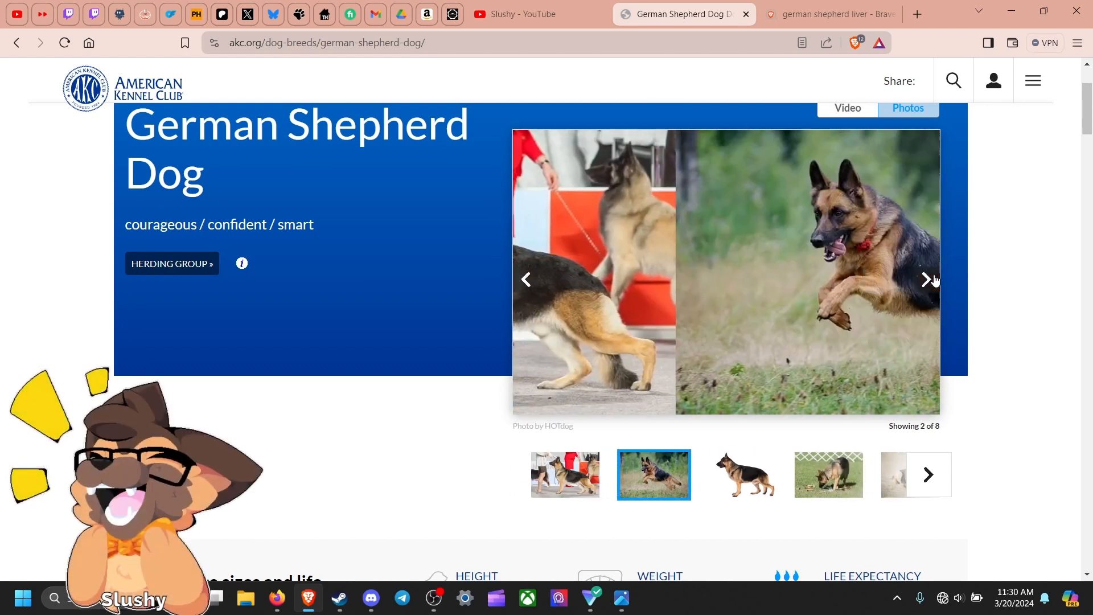
left_click(927, 280)
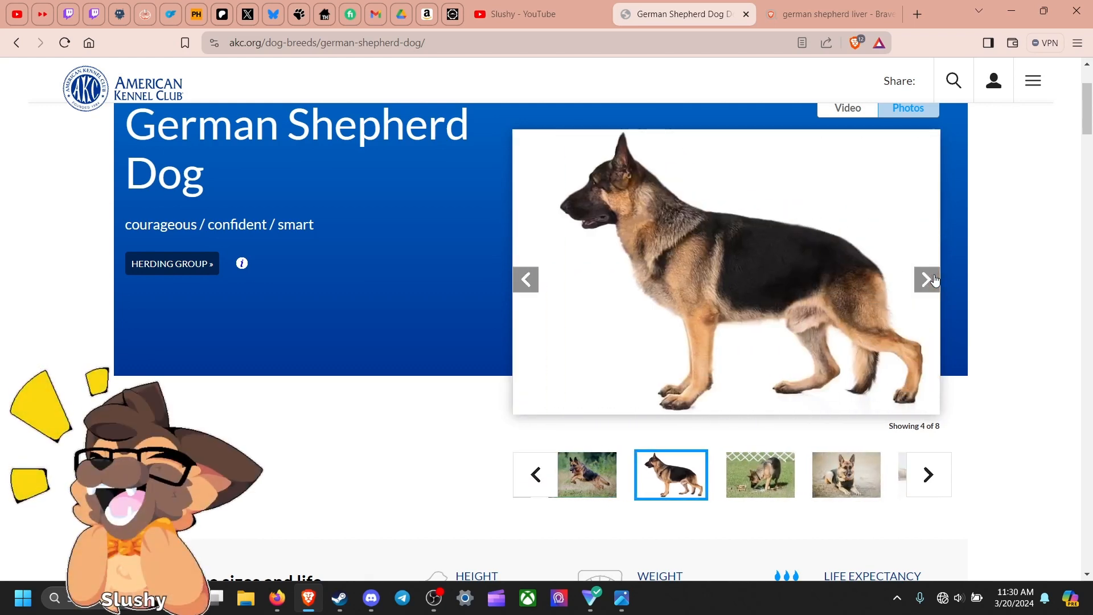
left_click(927, 281)
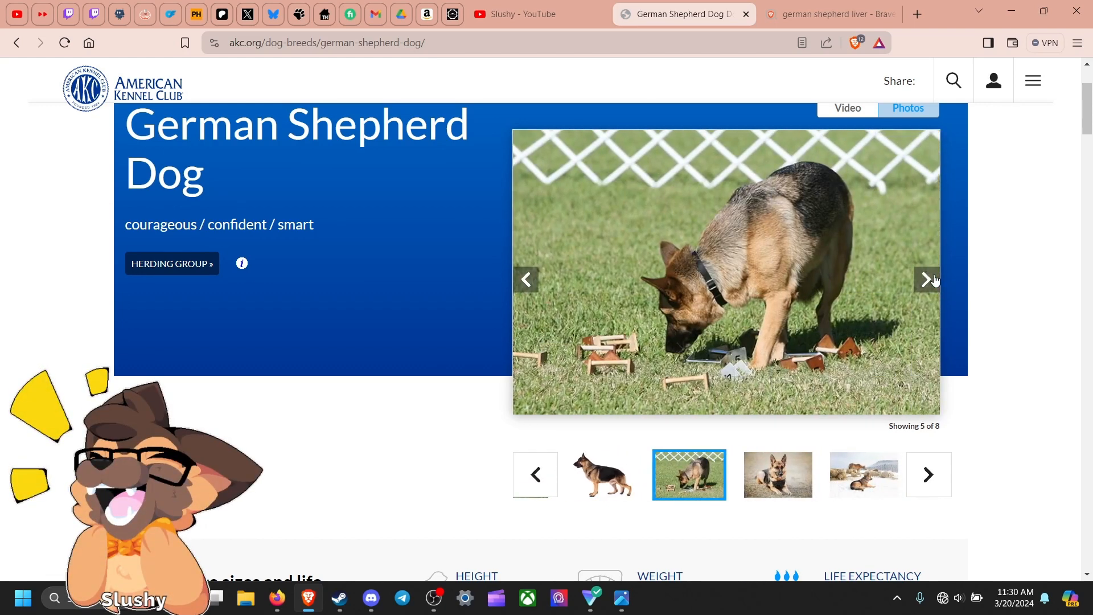
left_click(927, 280)
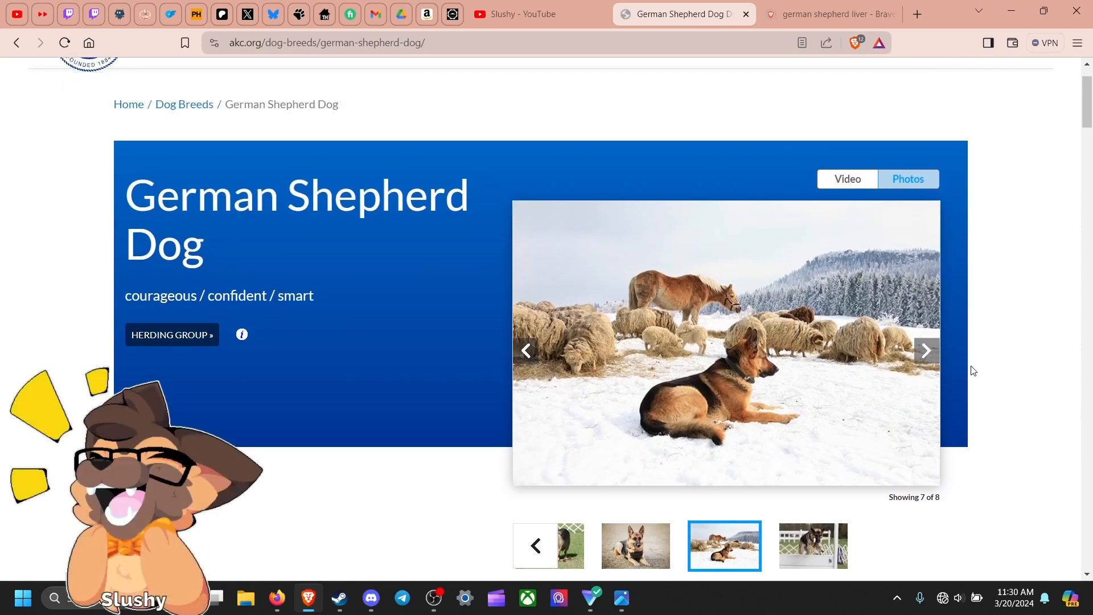
scroll("up", 3)
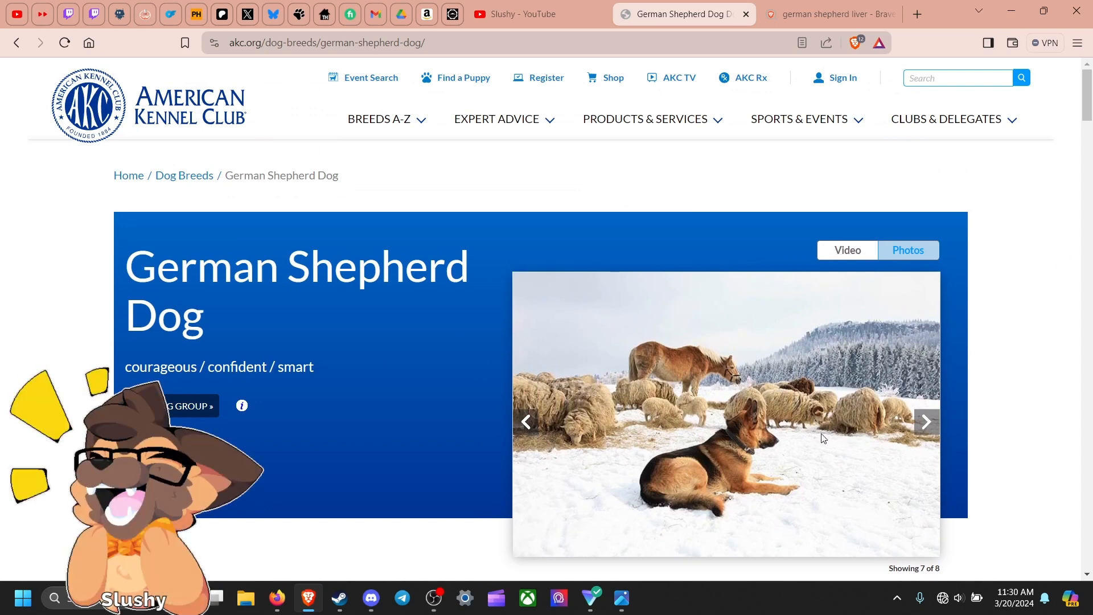
mouse_move(962, 221)
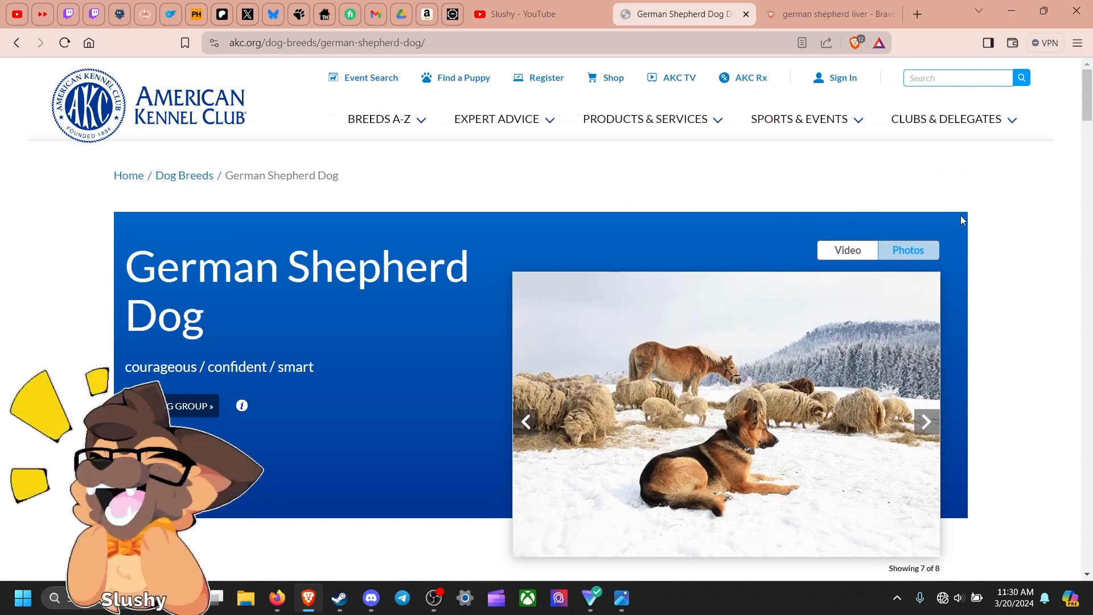
scroll("down", 3)
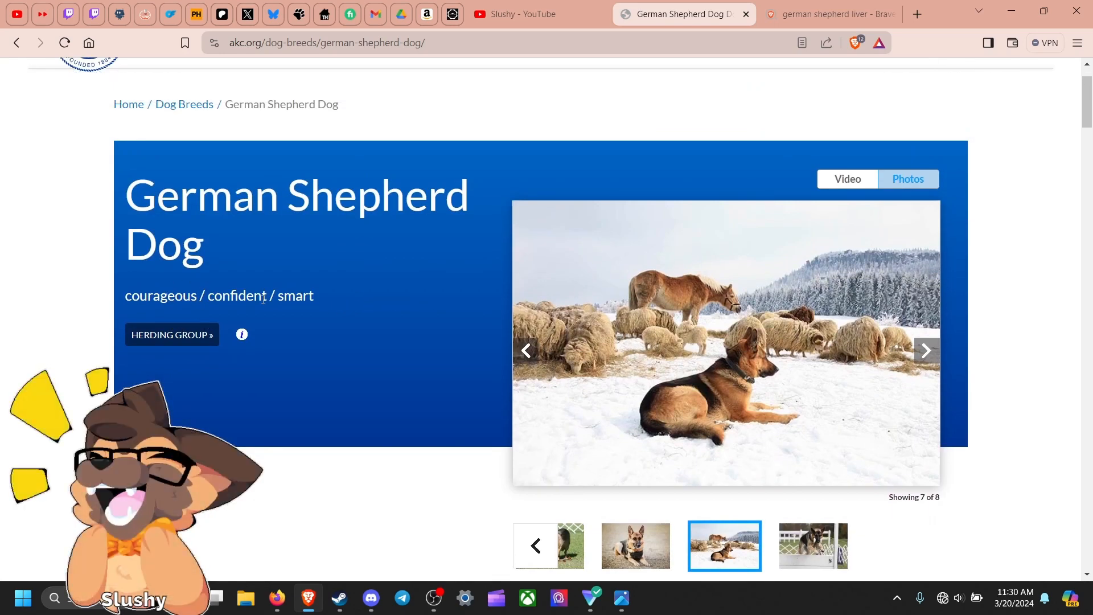
mouse_move(282, 314)
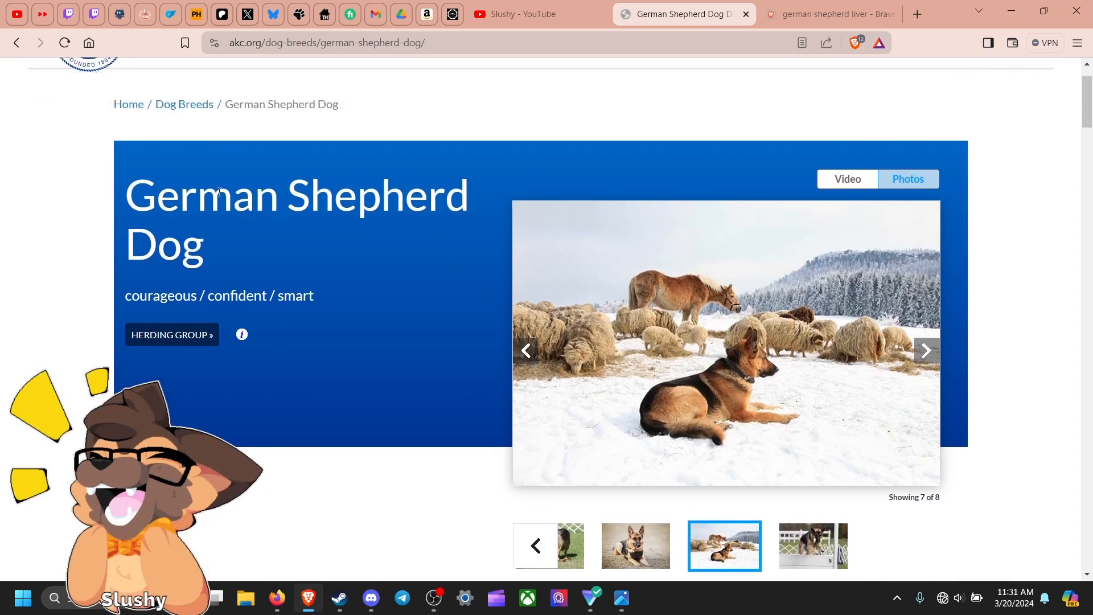
mouse_move(187, 290)
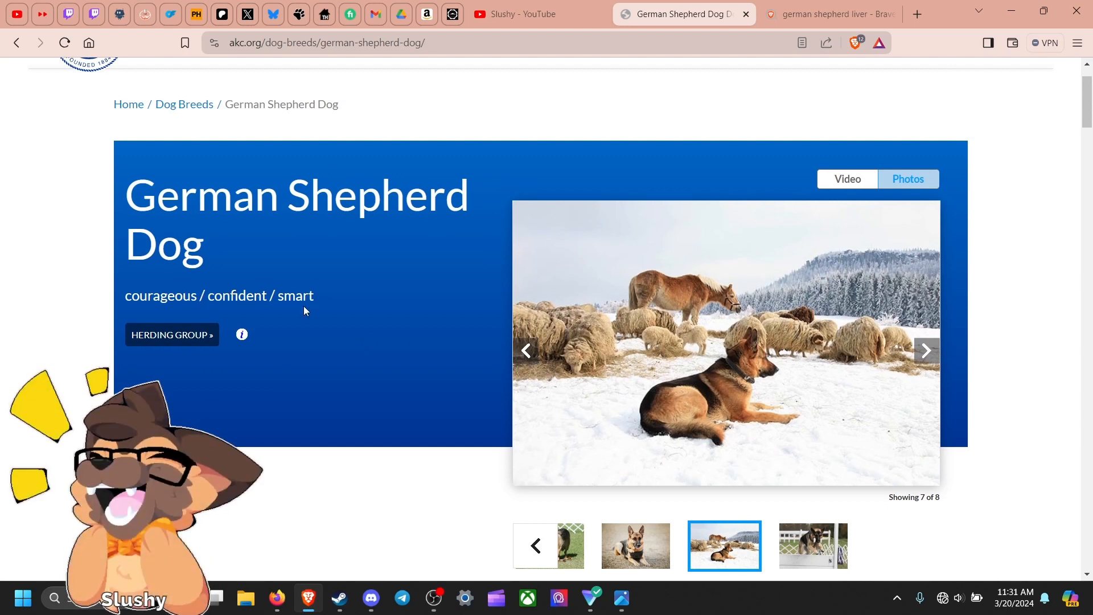
scroll("down", 3)
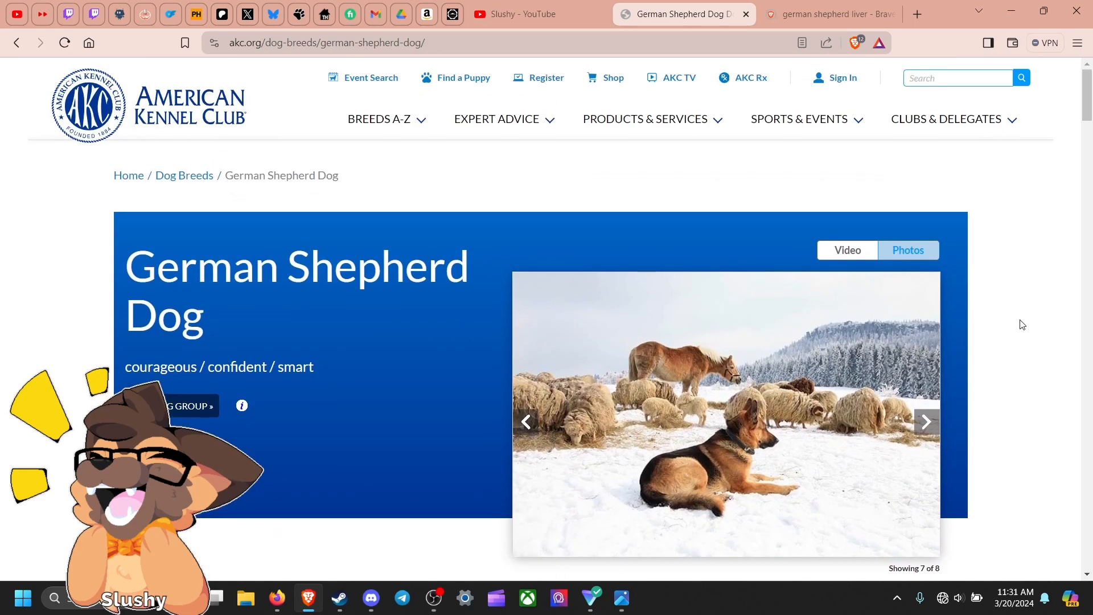
scroll("down", 3)
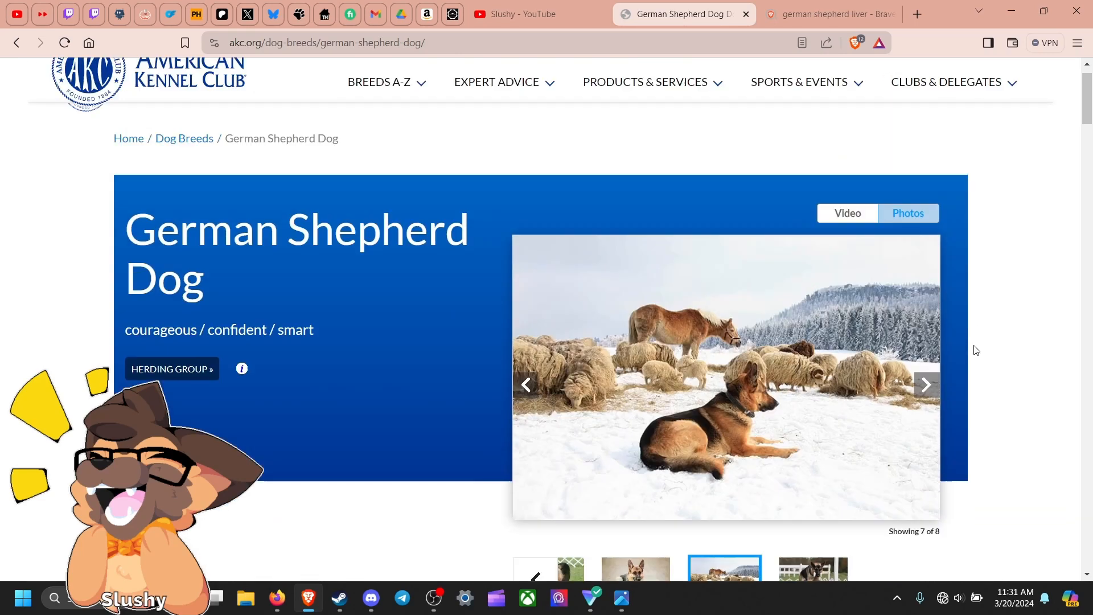
scroll("down", 3)
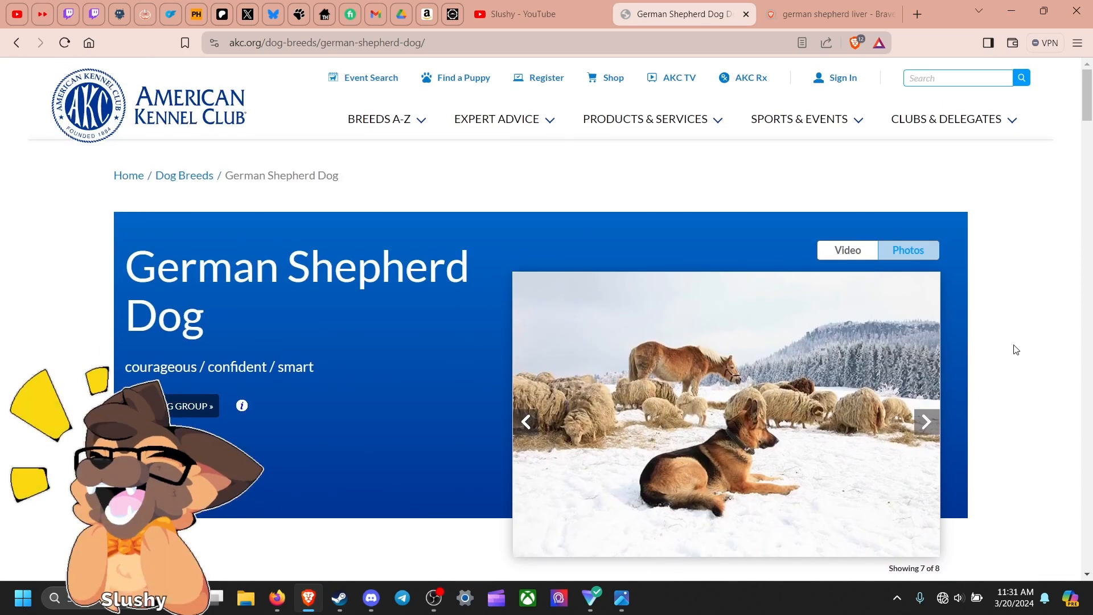
scroll("down", 3)
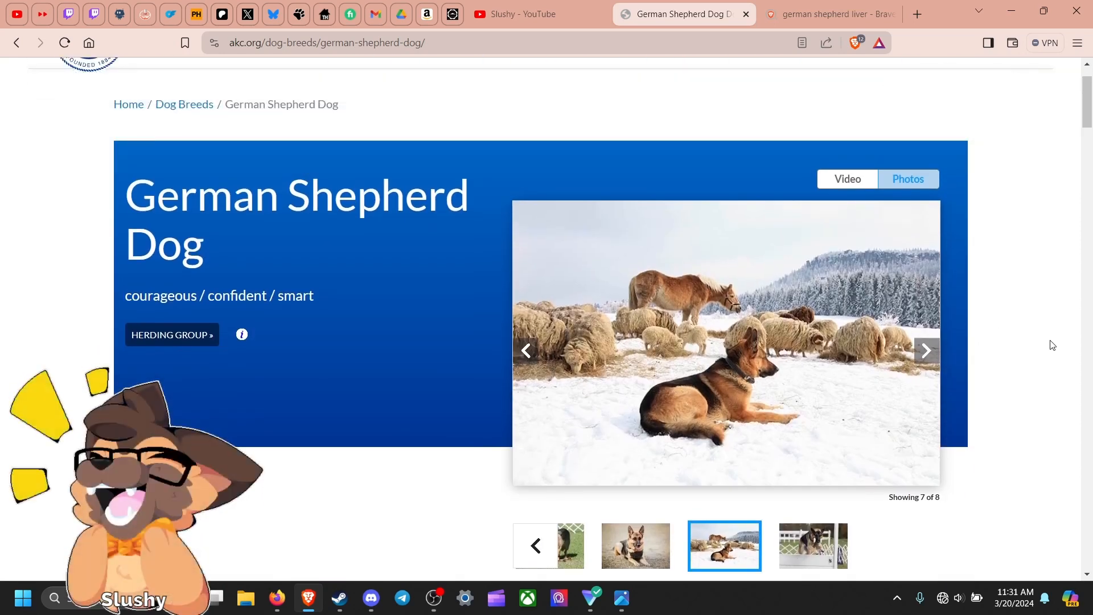